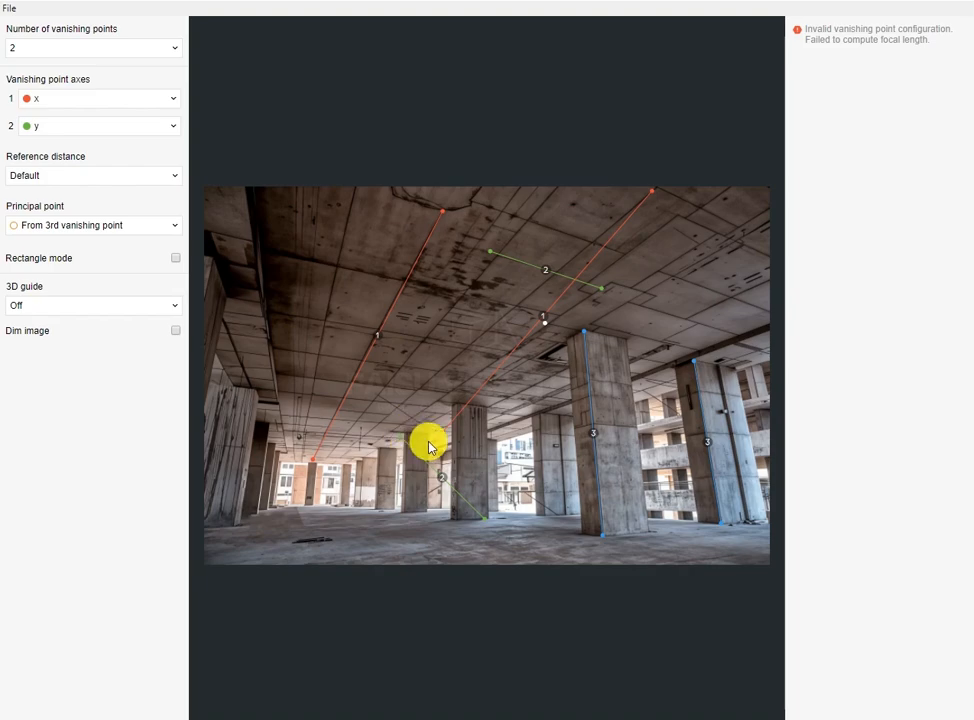
Step: Drag the red and green vanishing-line handles onto the ceiling, beam and pillar edges until the camera solves
drag(428, 444, 532, 408)
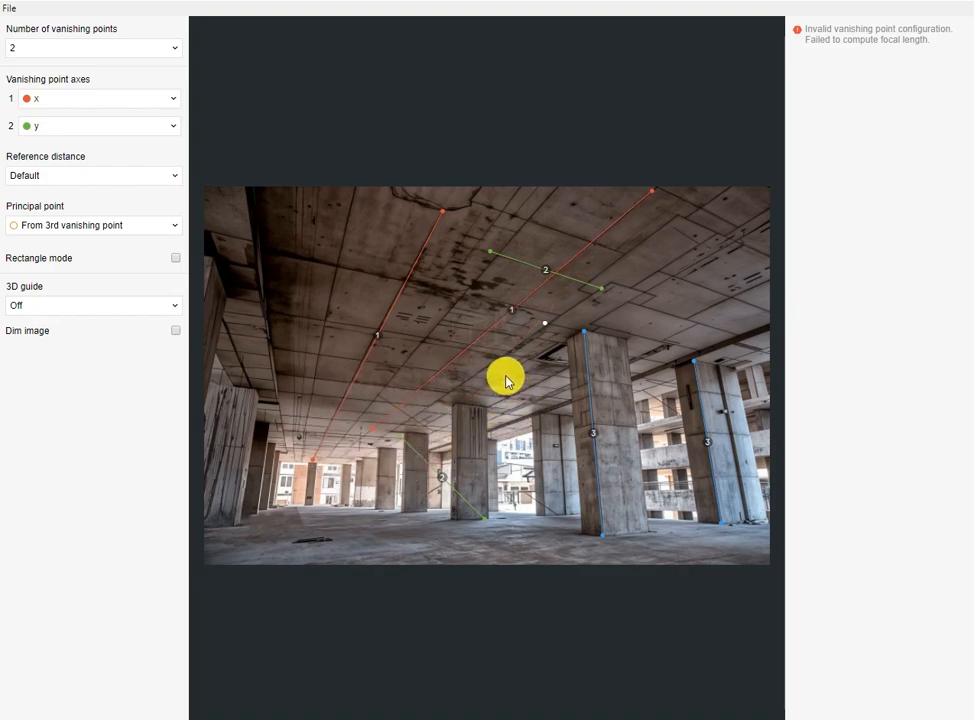
drag(506, 380, 400, 462)
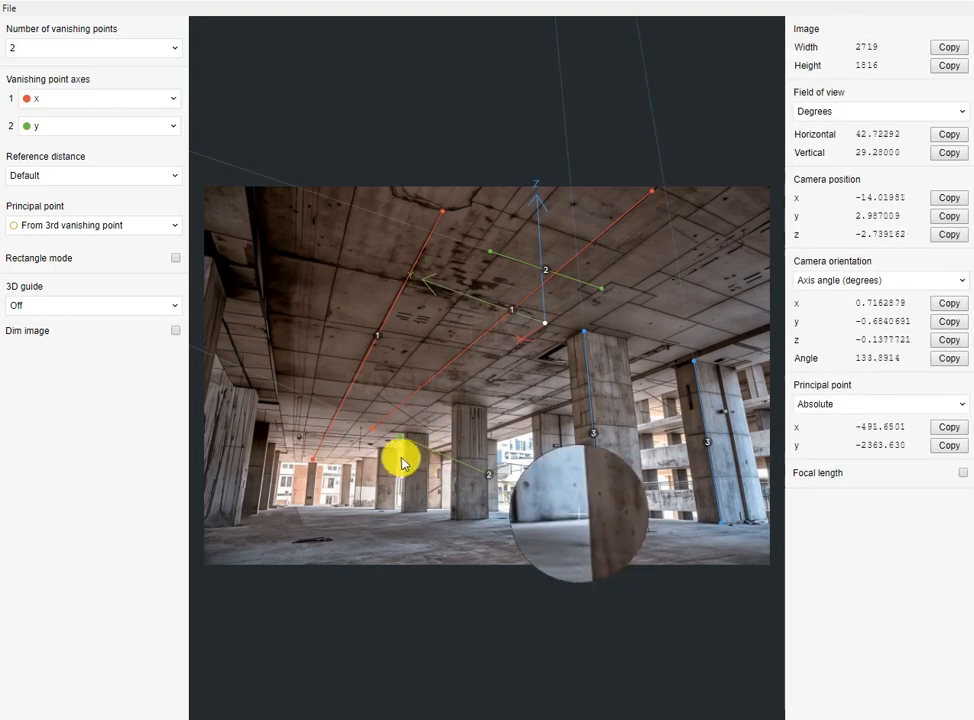
drag(400, 460, 544, 488)
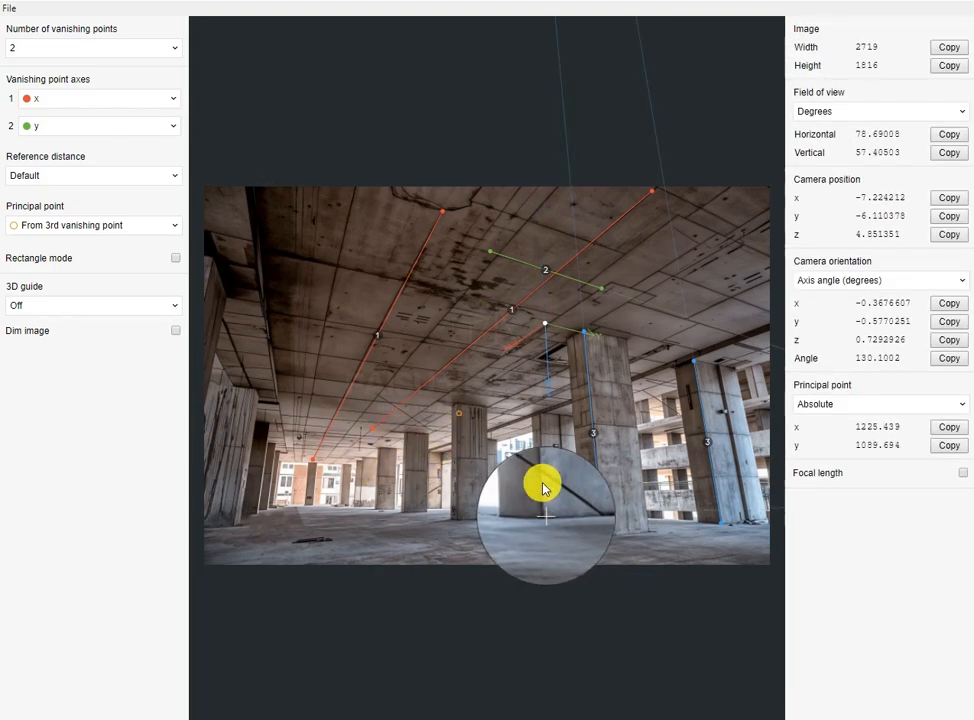
drag(544, 488, 676, 412)
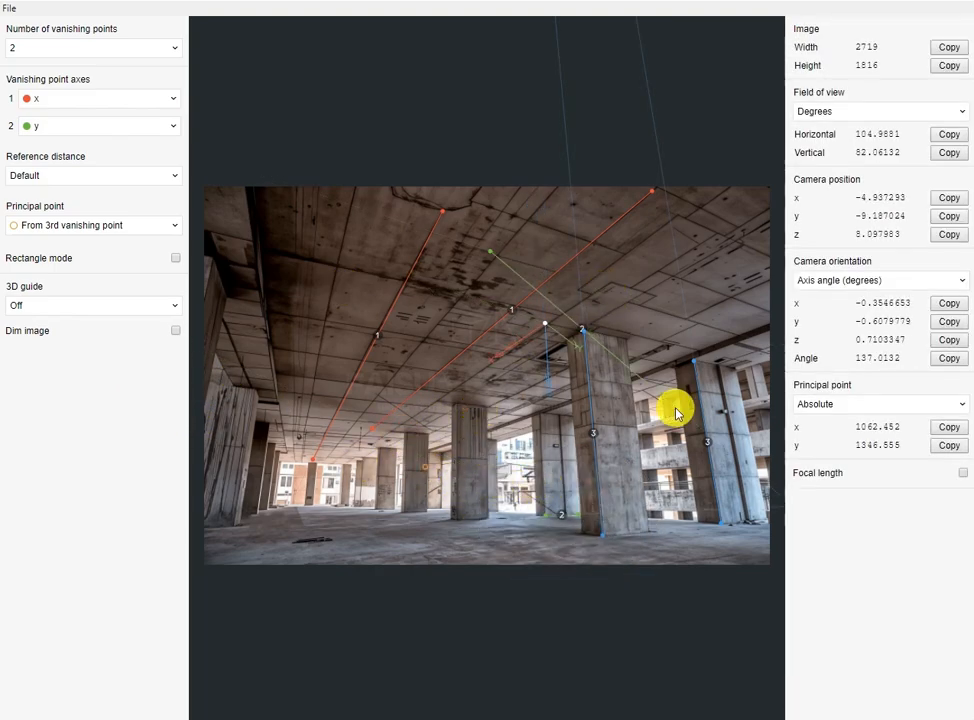
drag(676, 412, 540, 332)
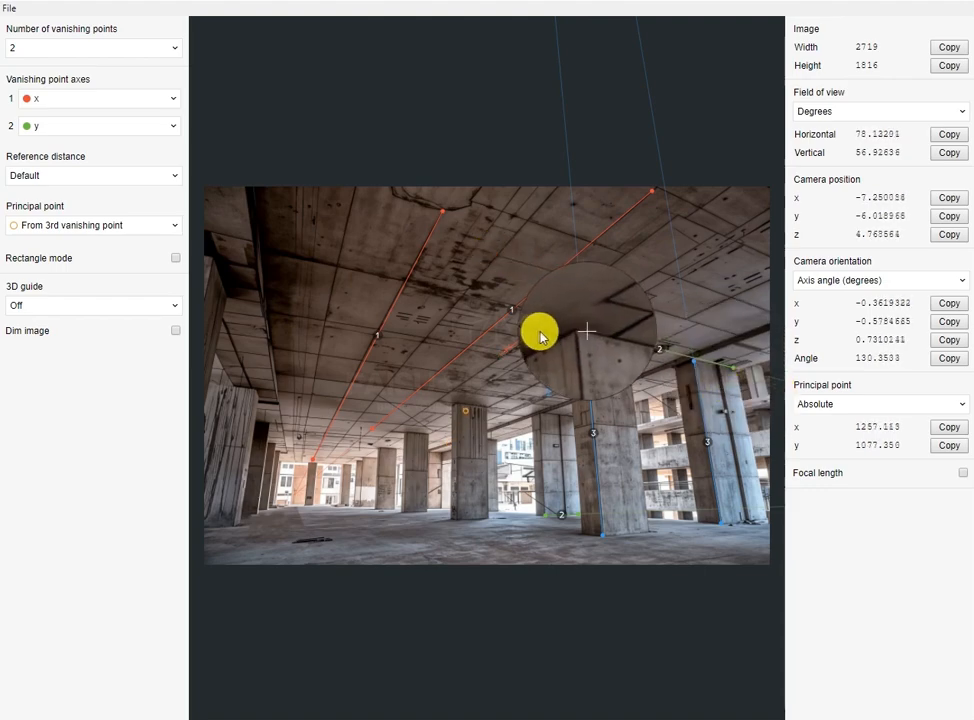
drag(540, 332, 216, 550)
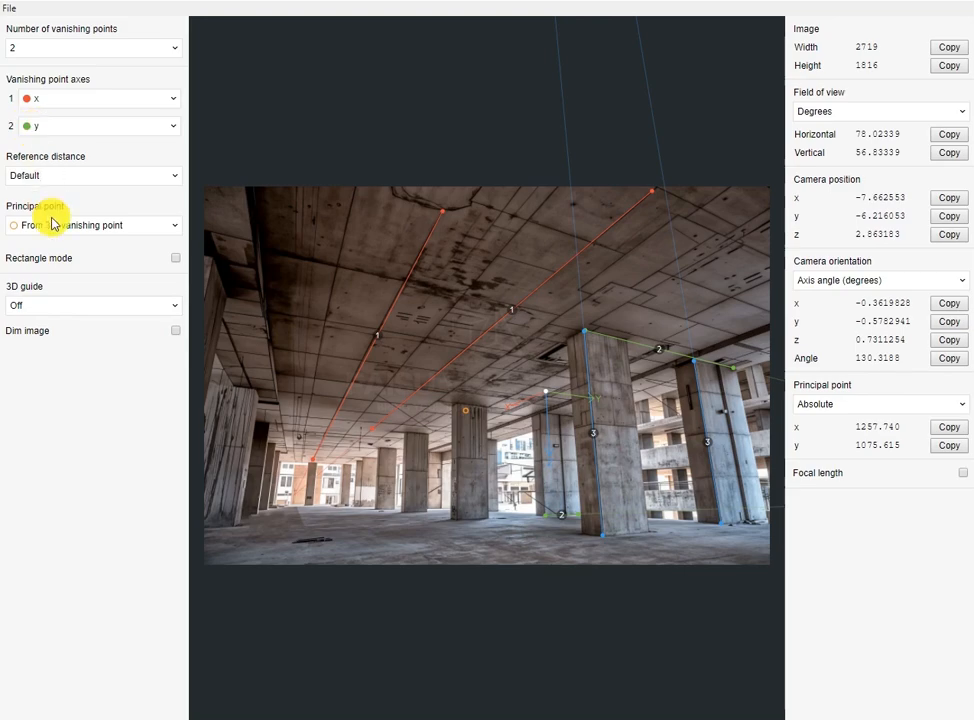
click(92, 224)
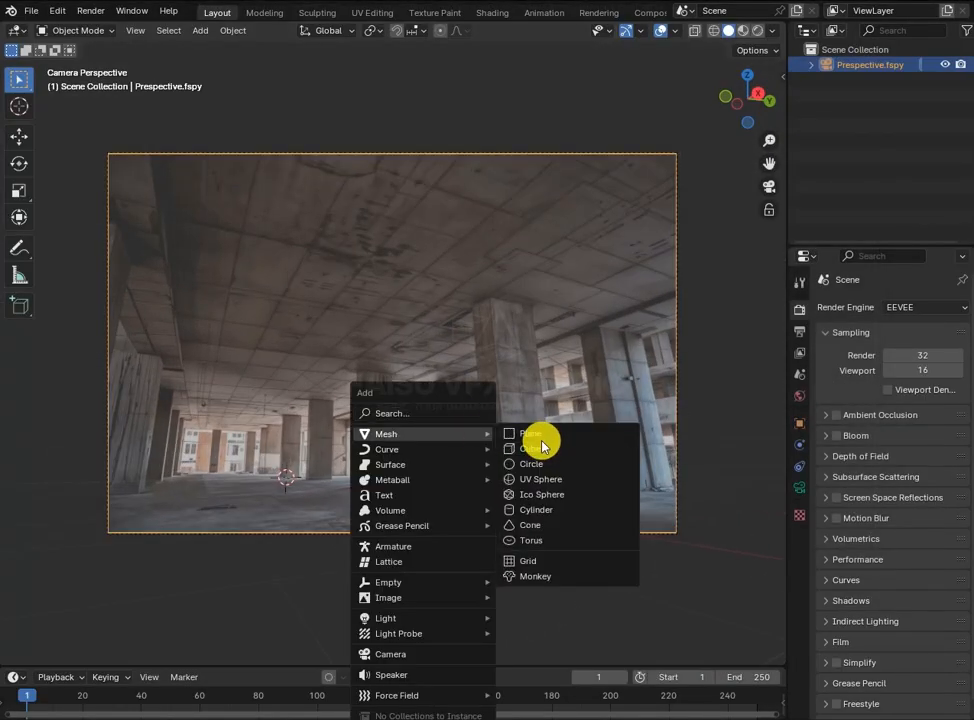
Step: Add a plane mesh, scale it into a wide floor and settle it at the photo's floor level
click(532, 432)
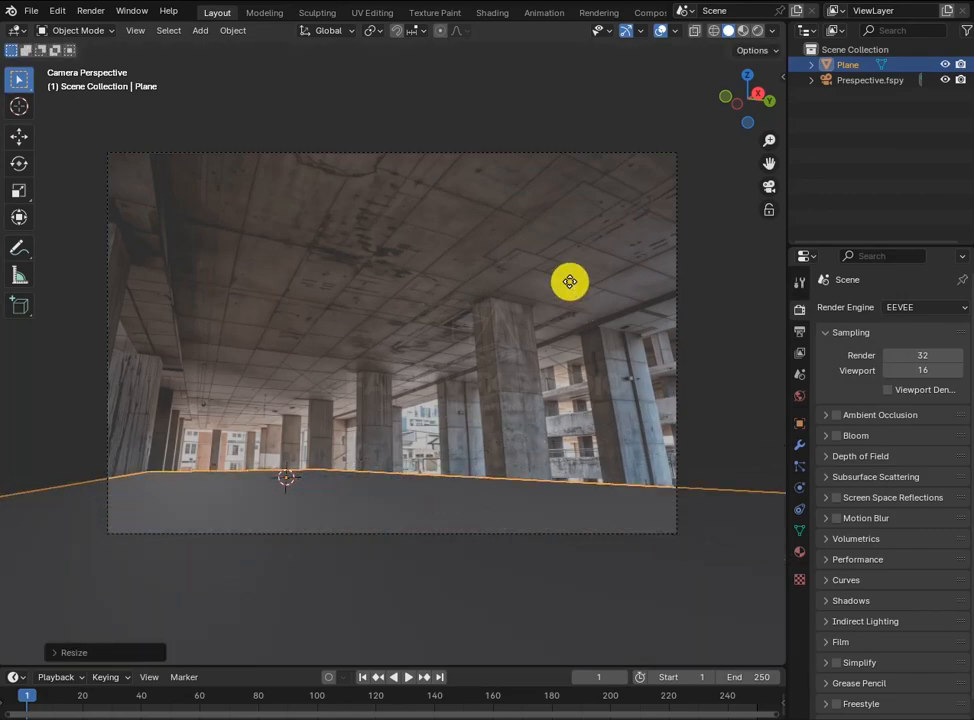
drag(570, 280, 564, 292)
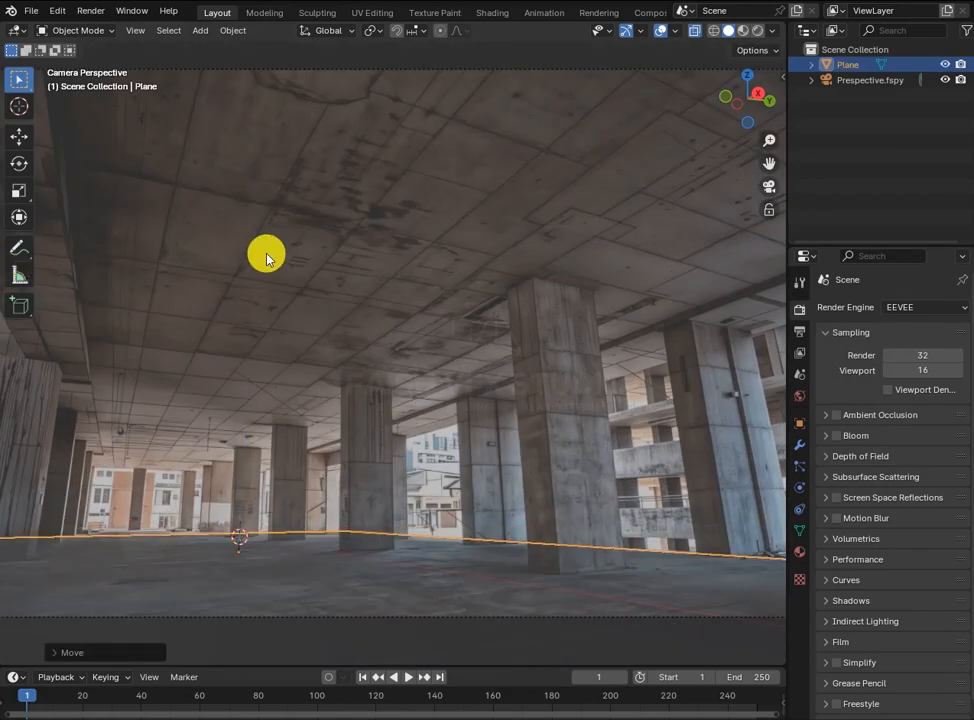
click(200, 30)
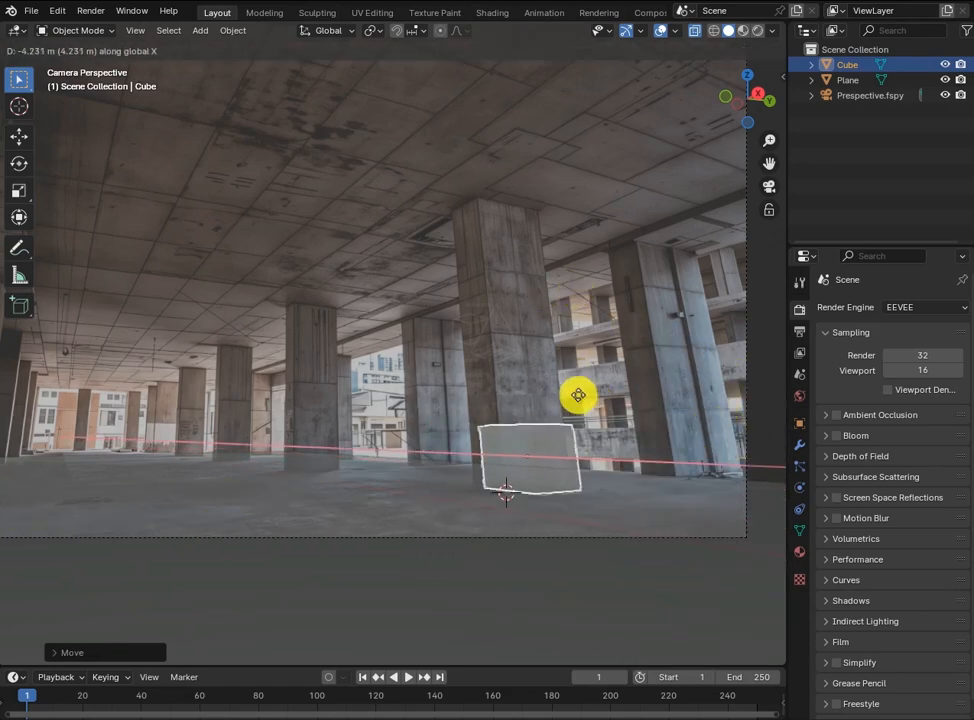
Step: Move a cube along X onto a pillar base, stretch it tall, and duplicate it onto another column
drag(578, 394, 716, 452)
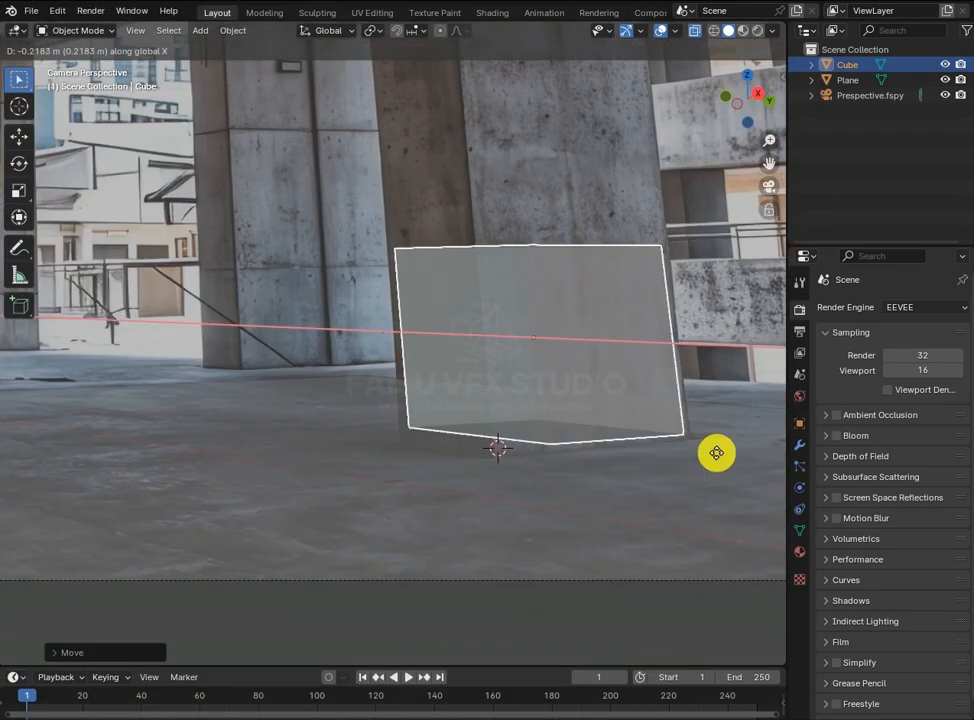
key(Tab)
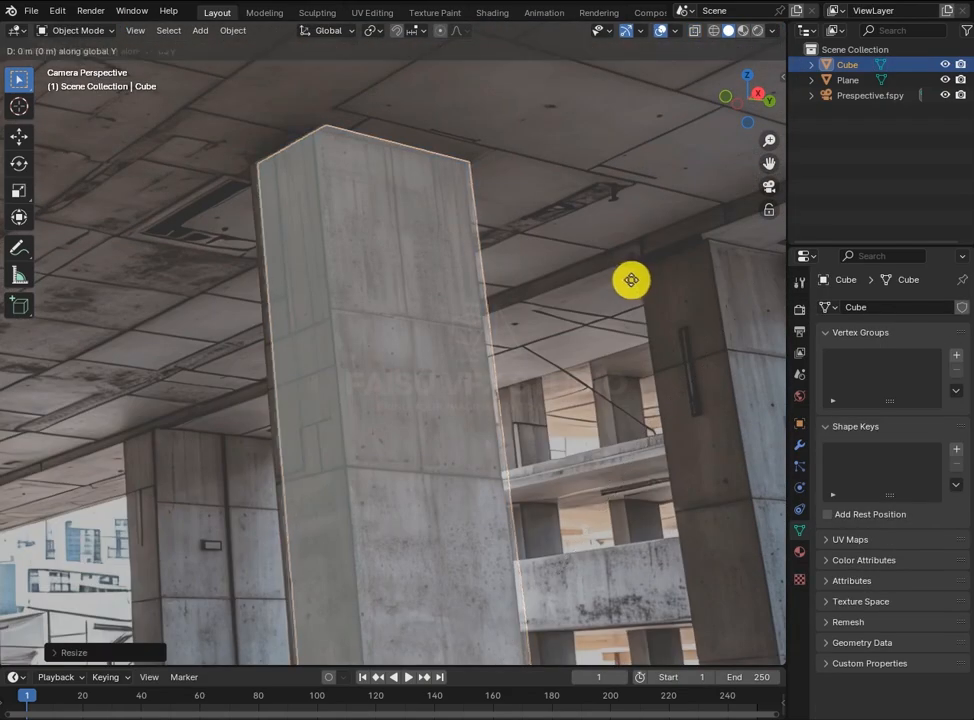
key(Tab)
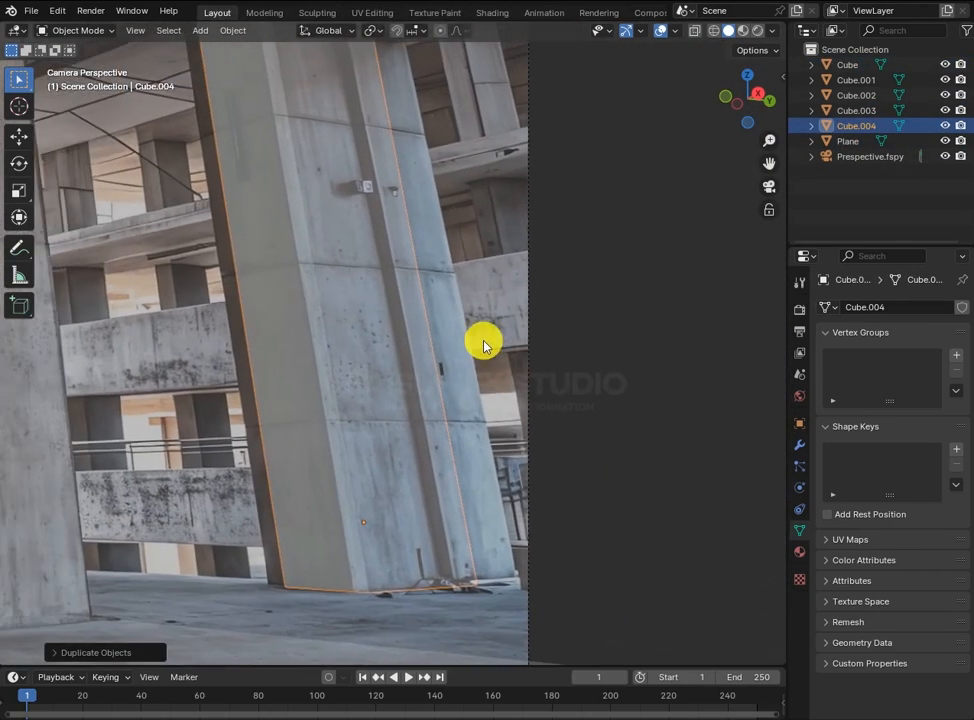
key(Tab)
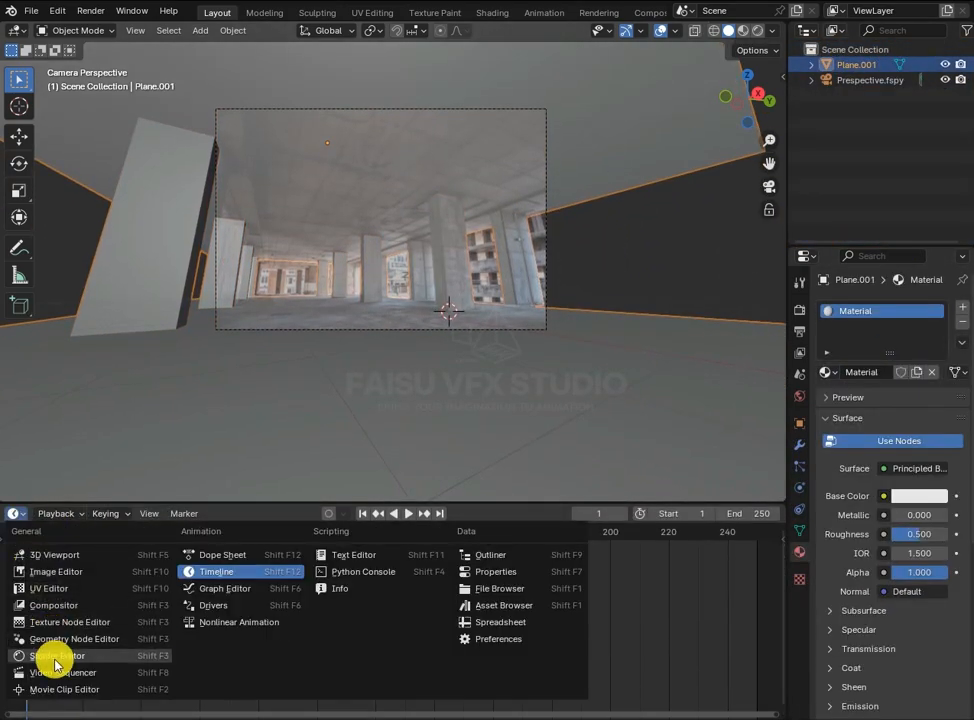
Step: Show the projected material's shader nodes, separate the pillar pieces into objects and isolate Plane.004 in local view
click(56, 656)
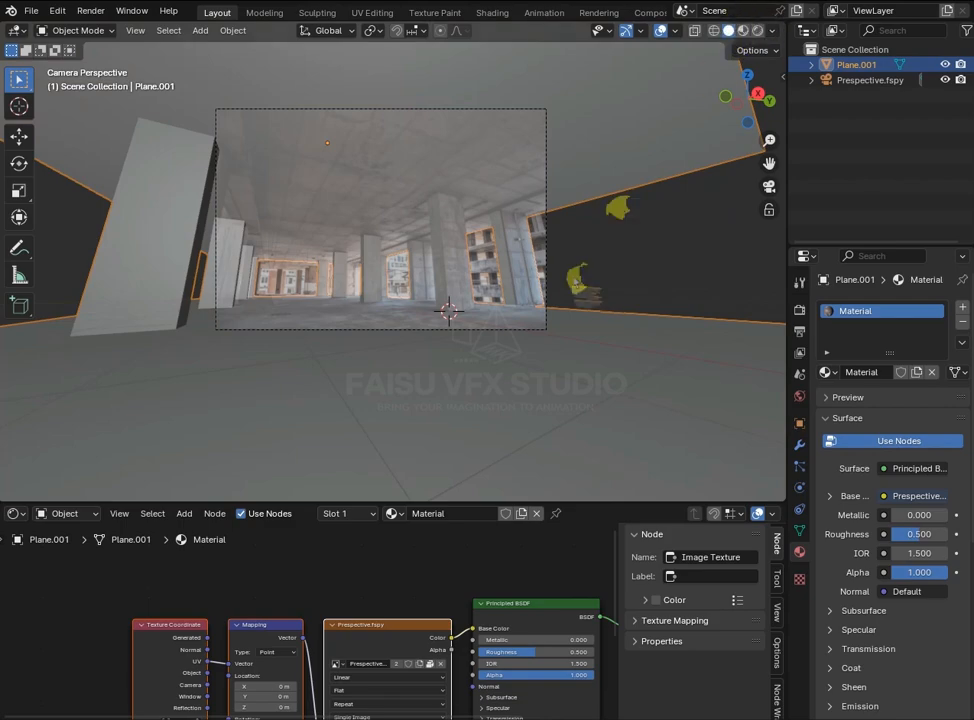
key(Tab)
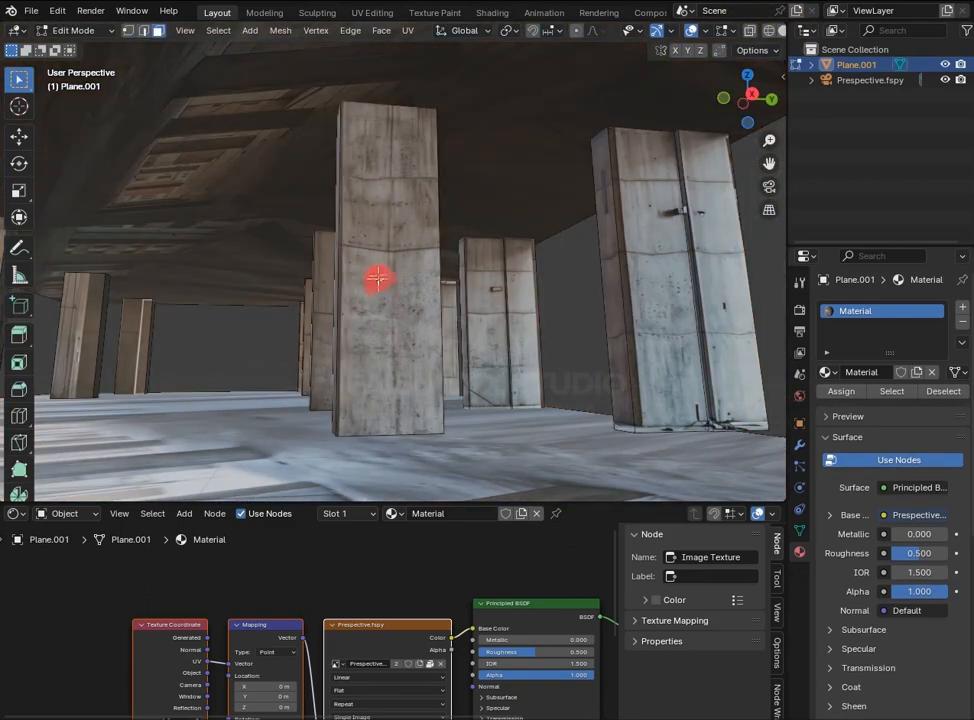
key(Tab)
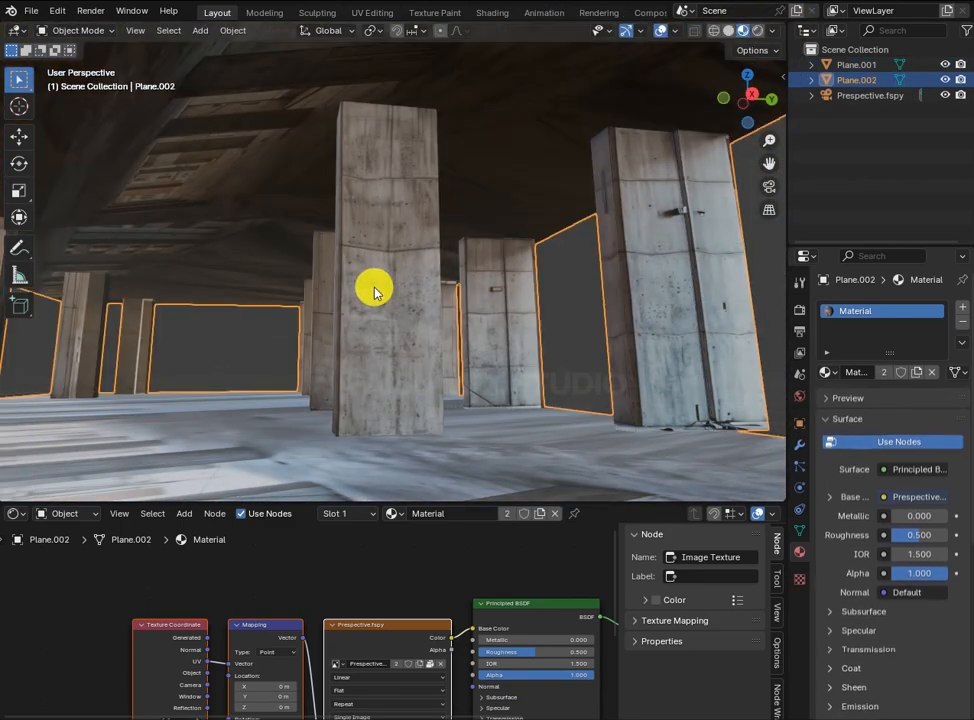
key(Tab)
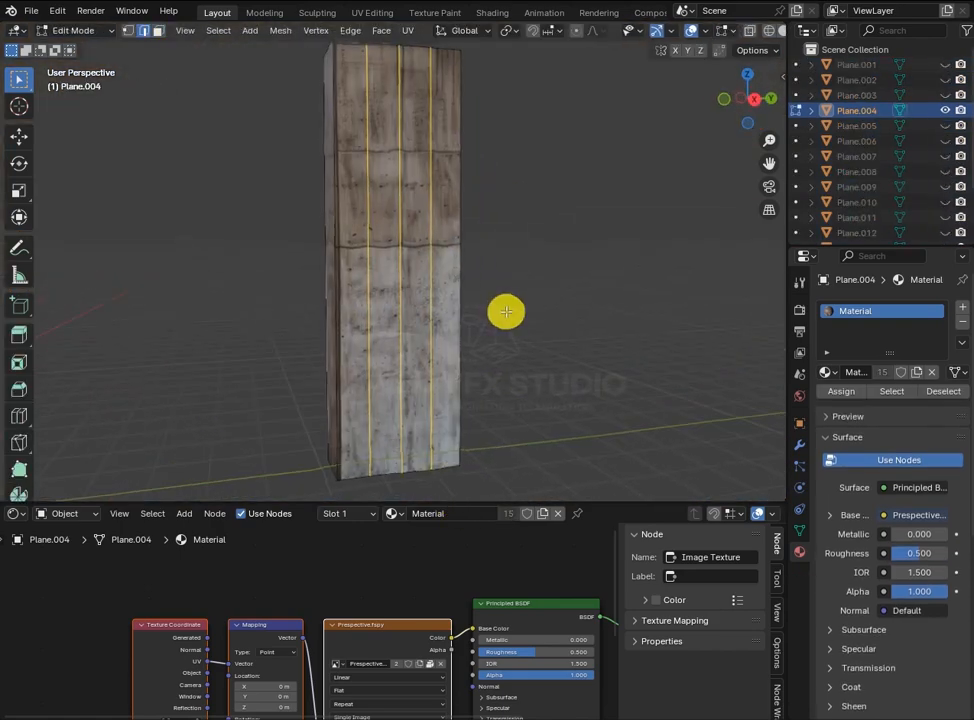
click(372, 12)
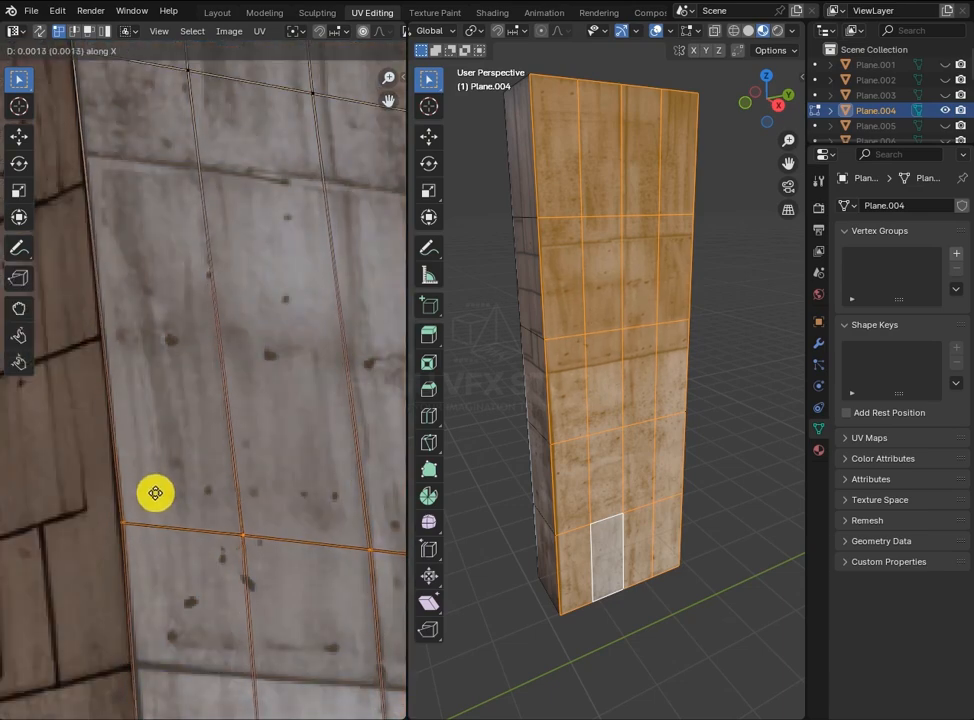
Step: Lay the pillar's UV faces over a clean concrete column, then place duplicated footprint edges in top view
drag(156, 492, 180, 394)
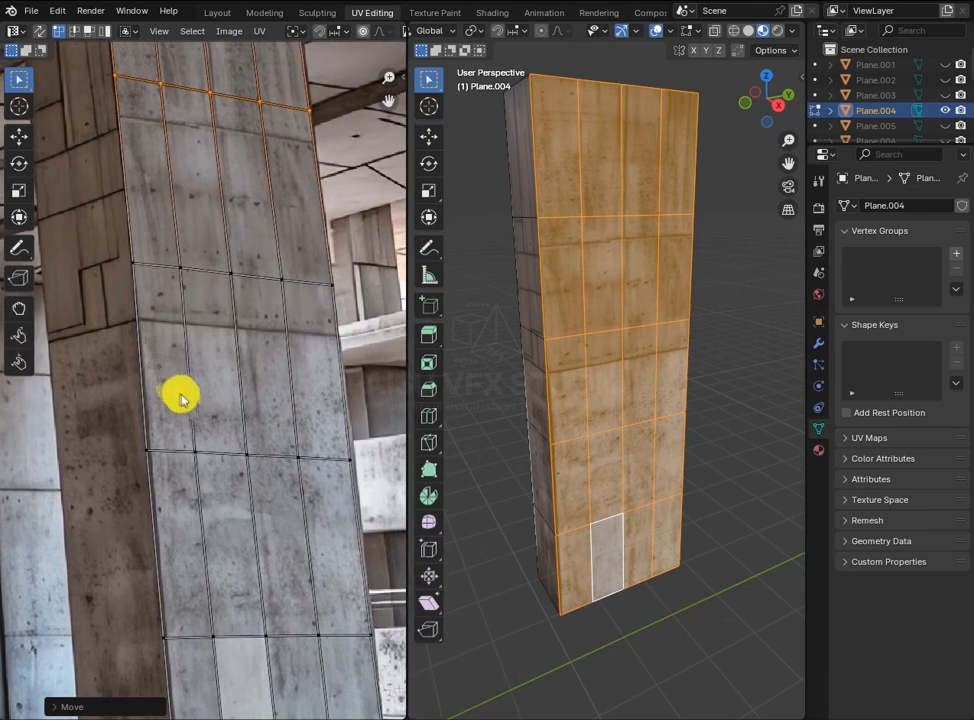
drag(184, 396, 232, 532)
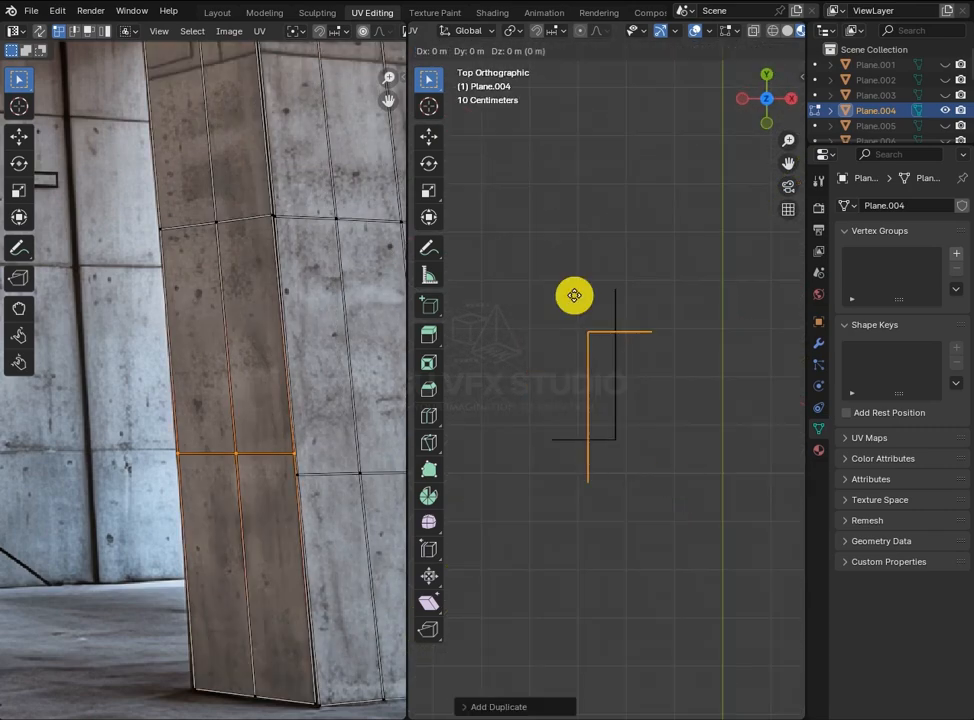
drag(574, 294, 528, 258)
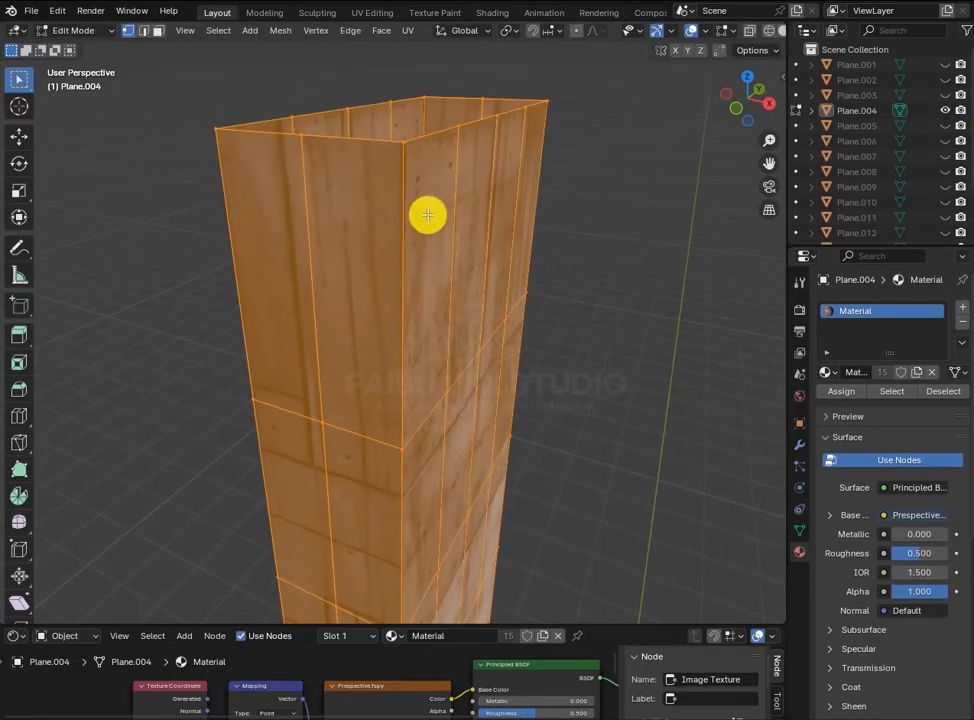
Step: Select the pillar panel in the modelling workspace, scale its extruded section along X and add a horizontal edge loop
click(372, 12)
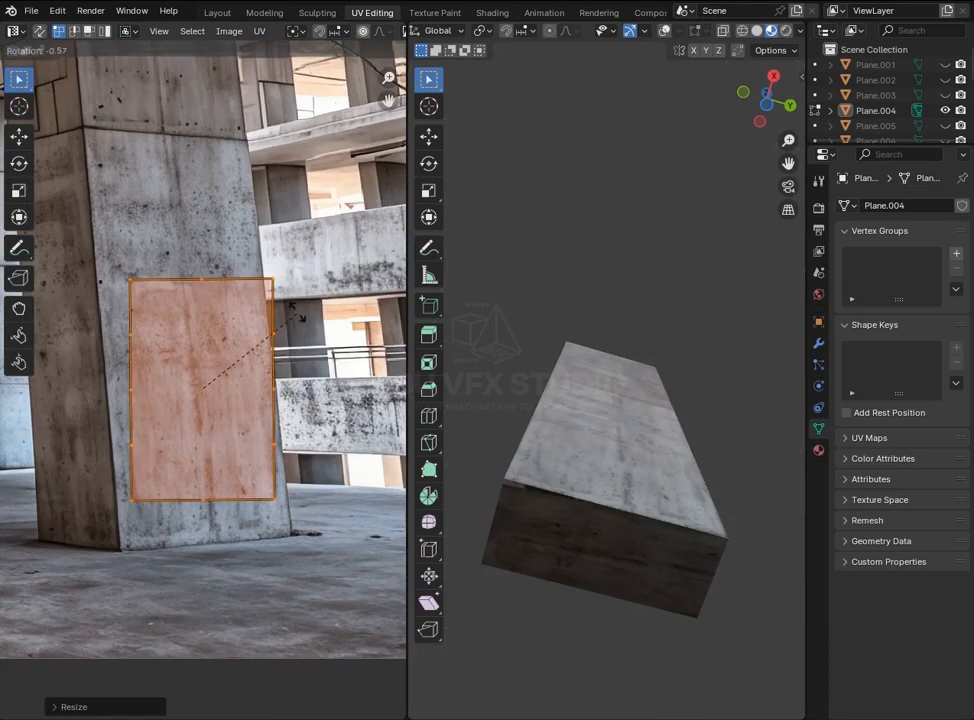
click(216, 12)
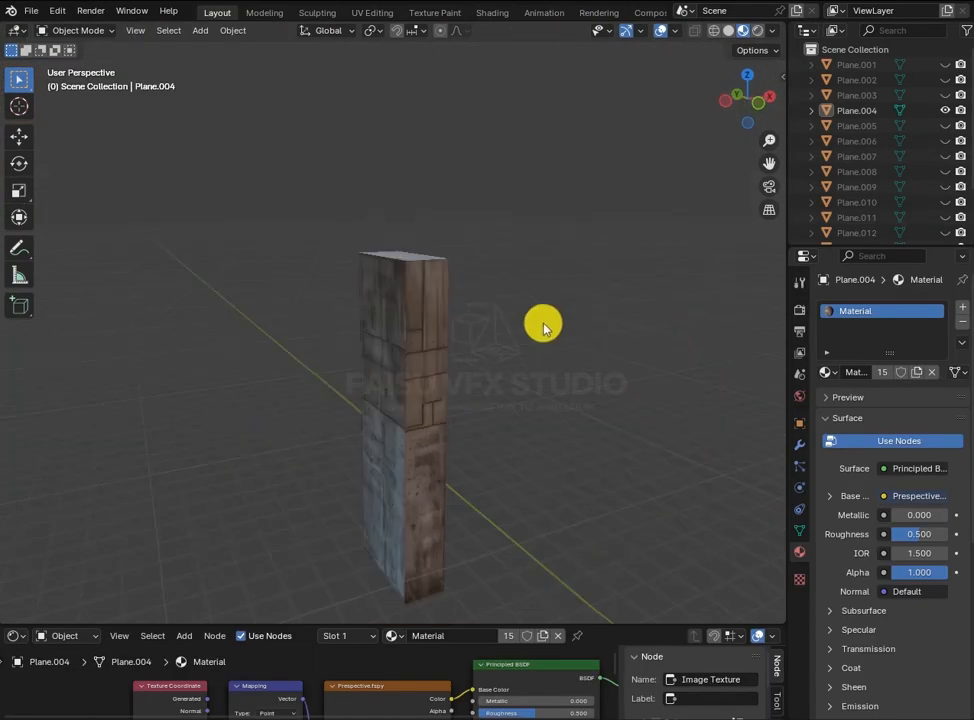
key(Tab)
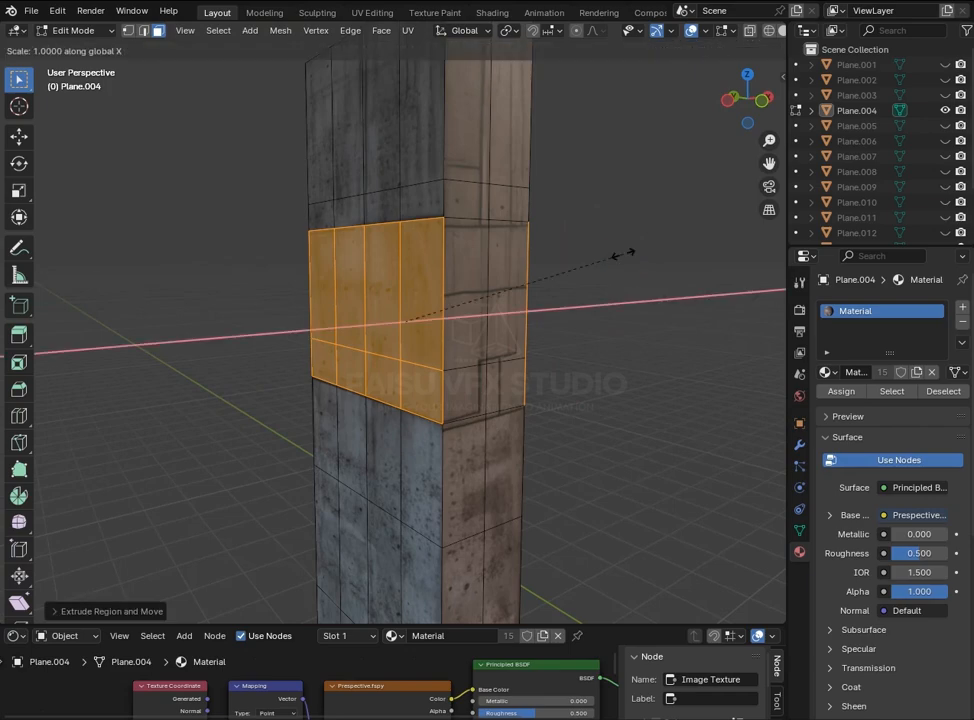
key(Tab)
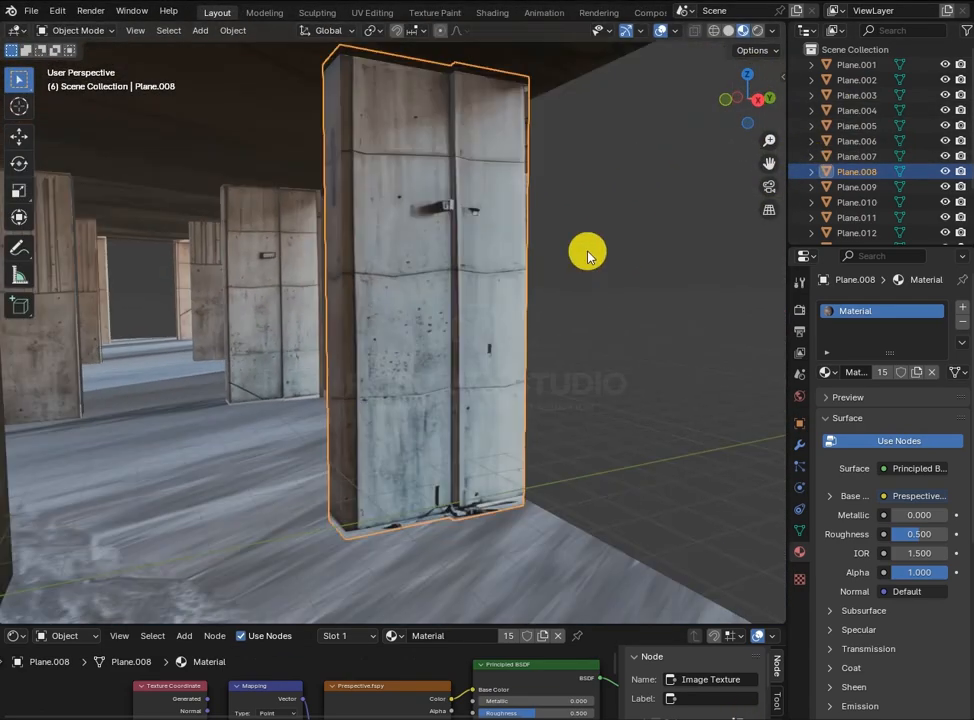
key(Tab)
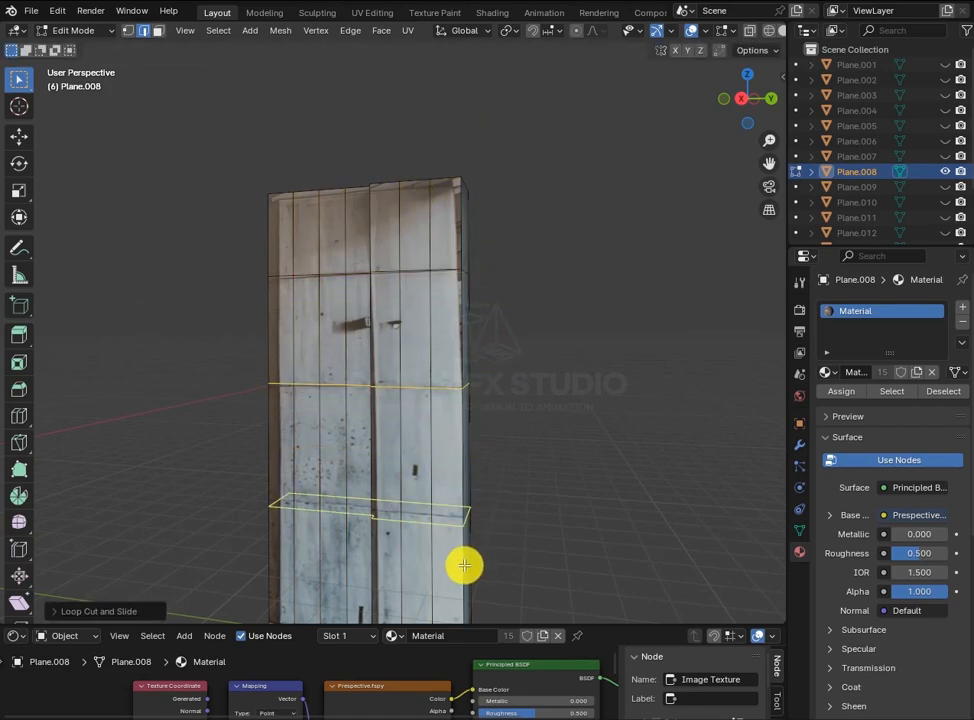
drag(464, 564, 504, 410)
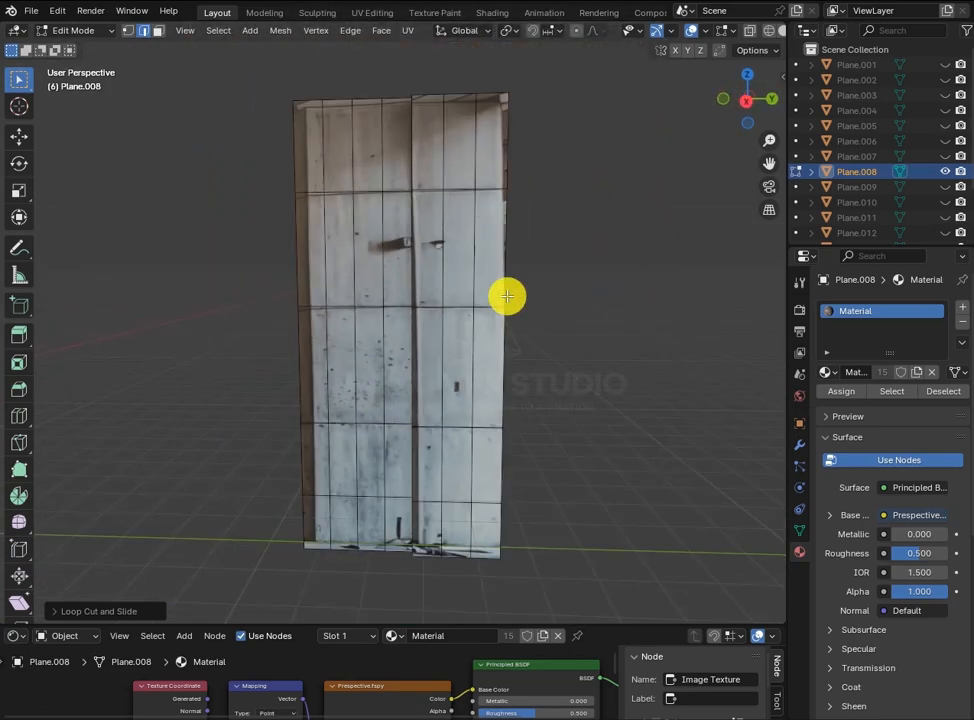
click(372, 12)
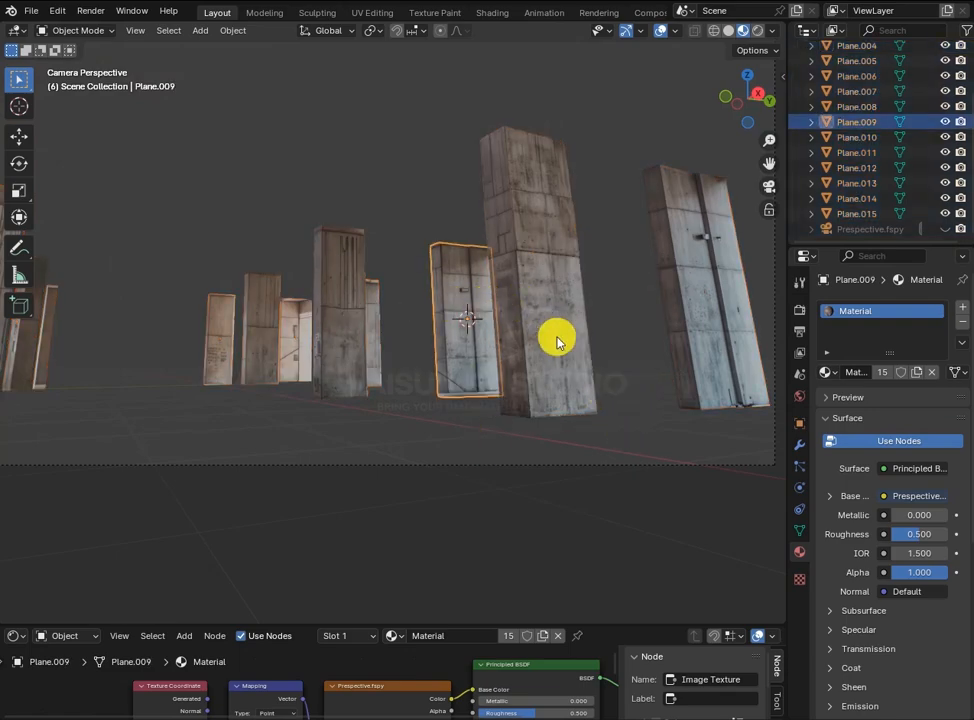
Step: Subdivide the selected floor faces and check the arrayed beam from the camera view
click(340, 310)
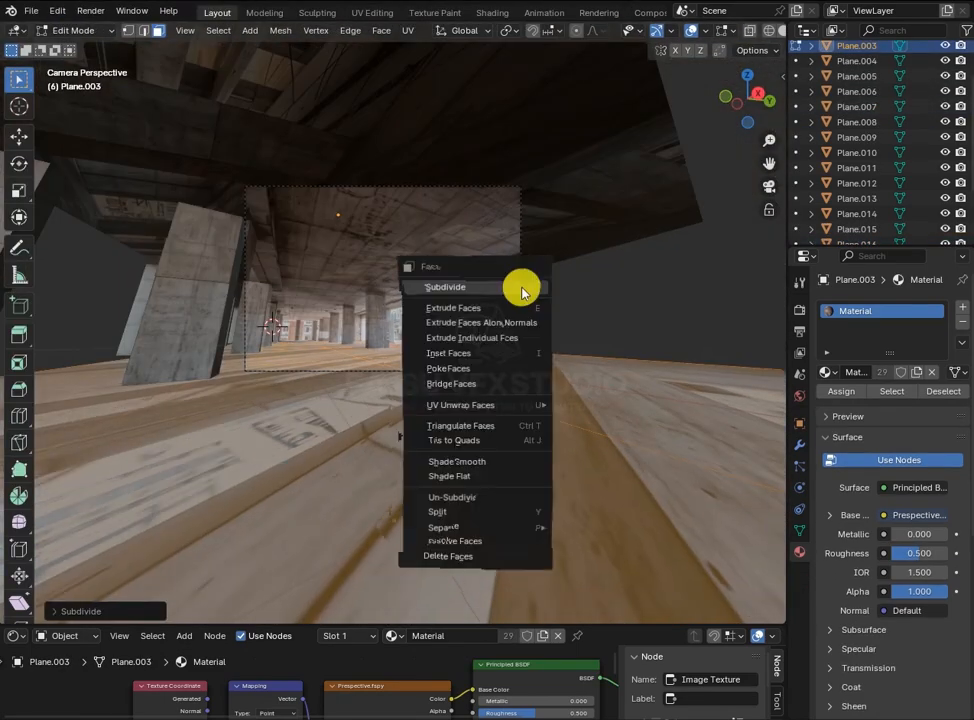
click(444, 288)
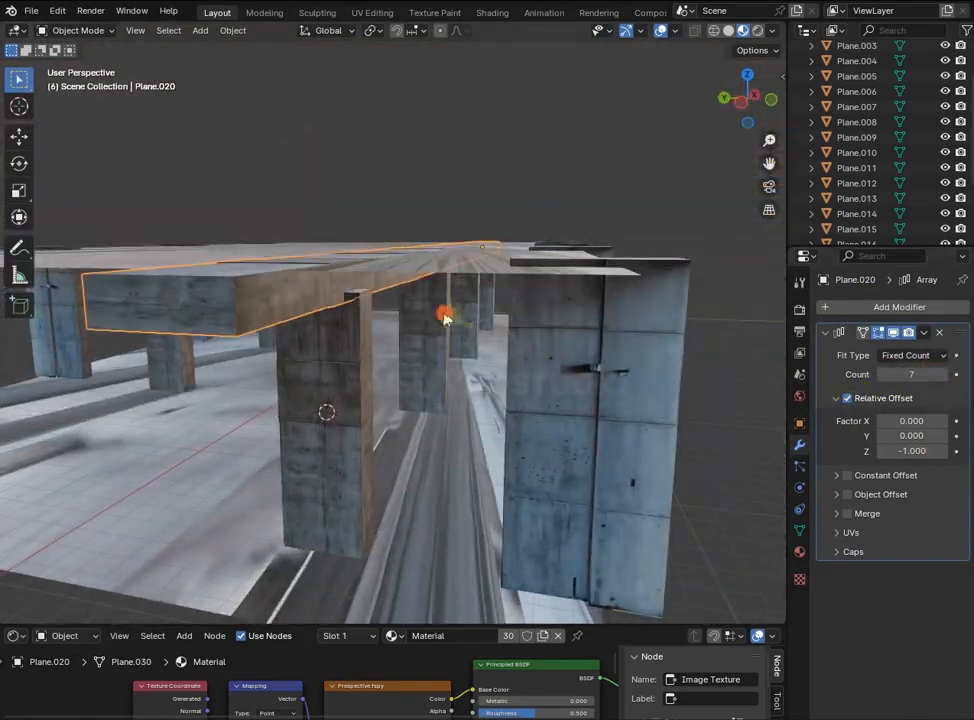
key(KP_0)
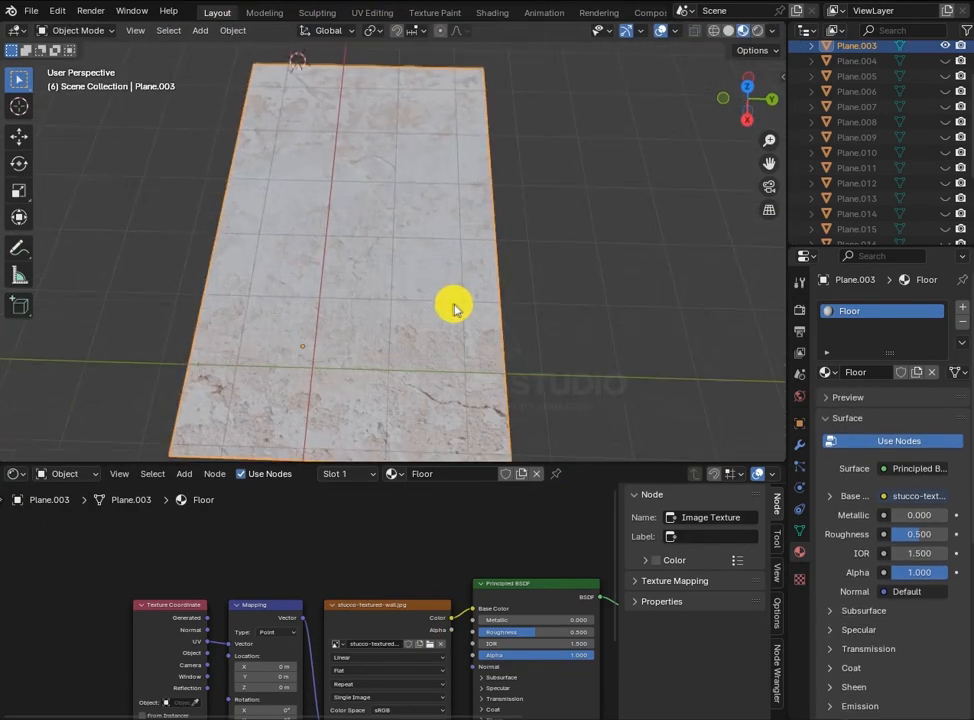
Step: Assign concrete image textures to the floor and roof, enlarge the roof UV tiling, and add a Hue/Saturation node
click(372, 12)
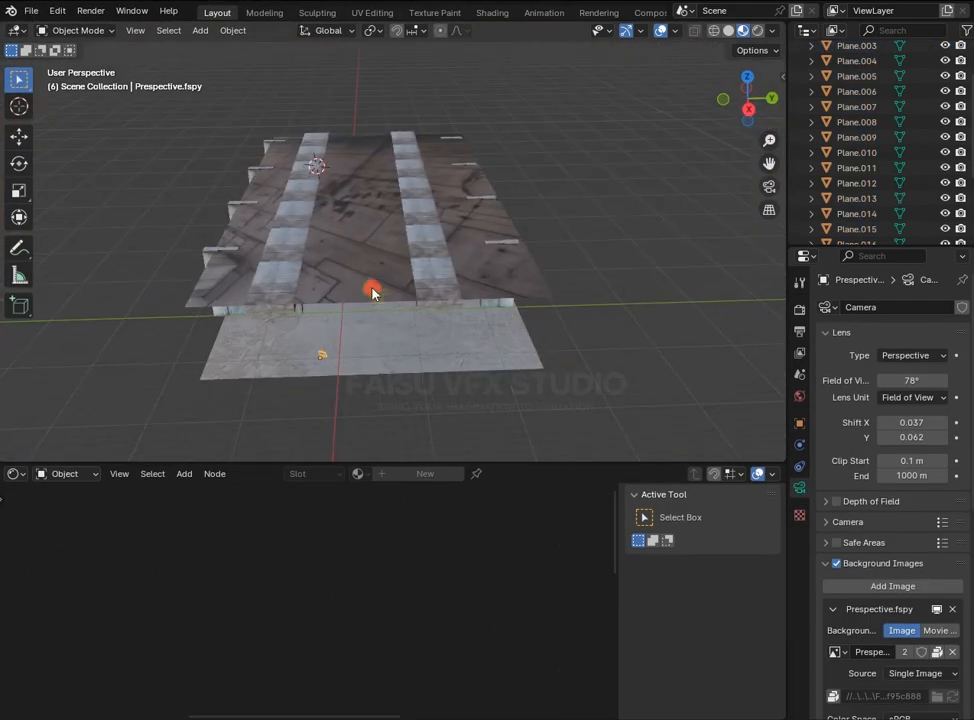
click(372, 290)
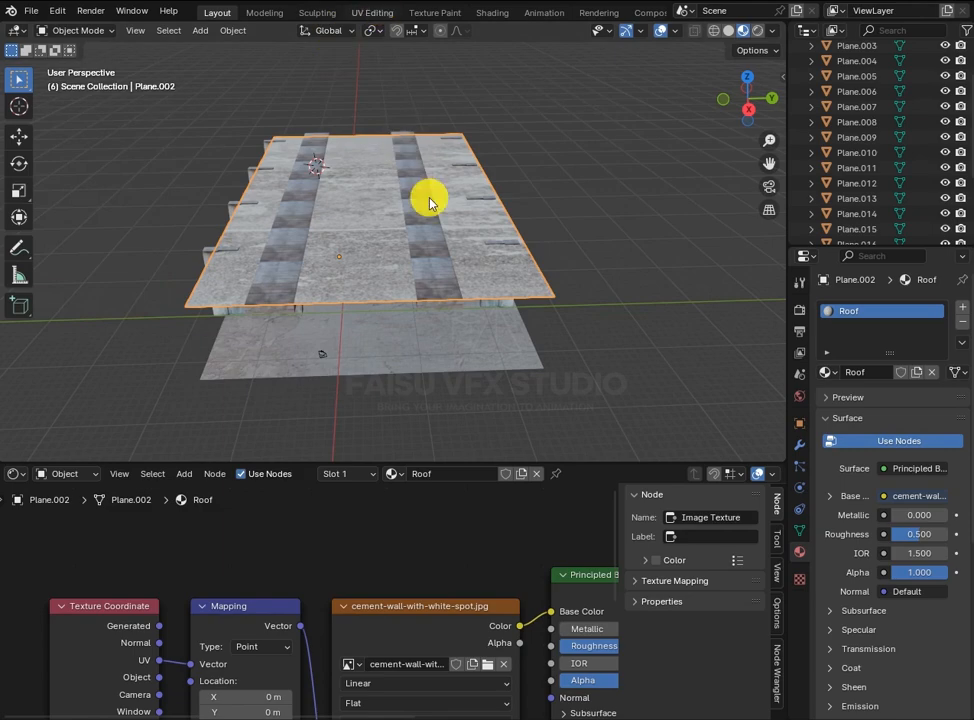
click(372, 12)
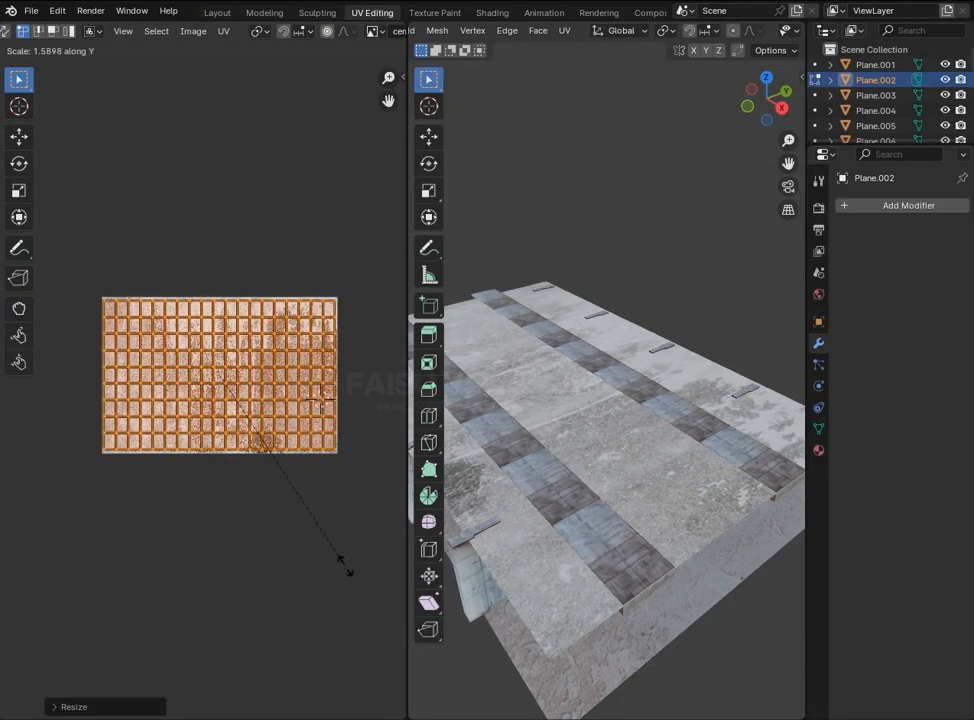
click(216, 12)
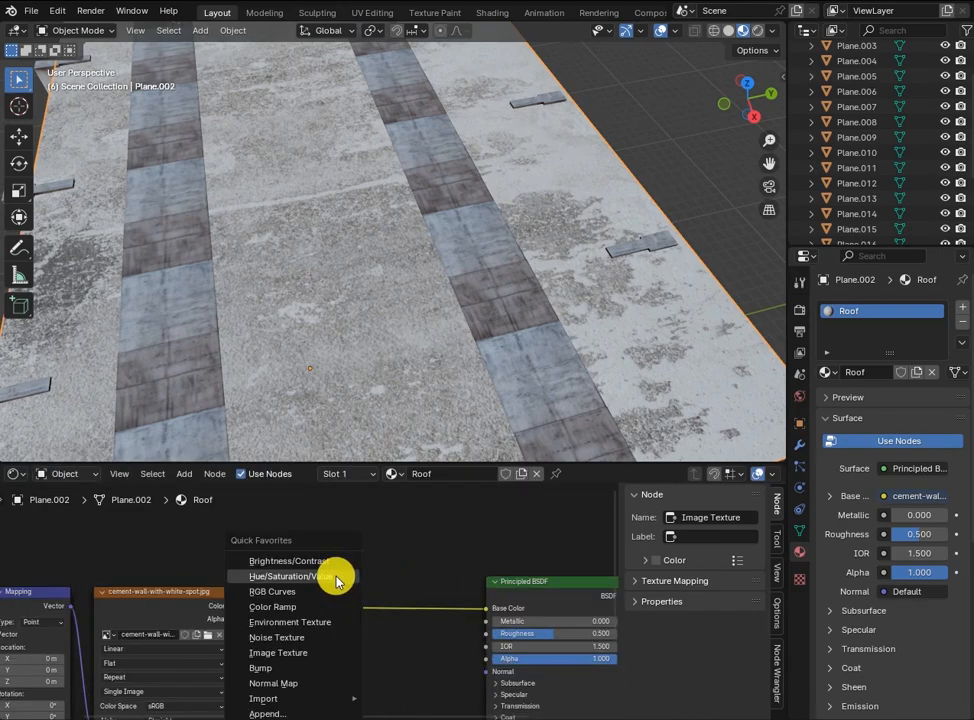
click(288, 576)
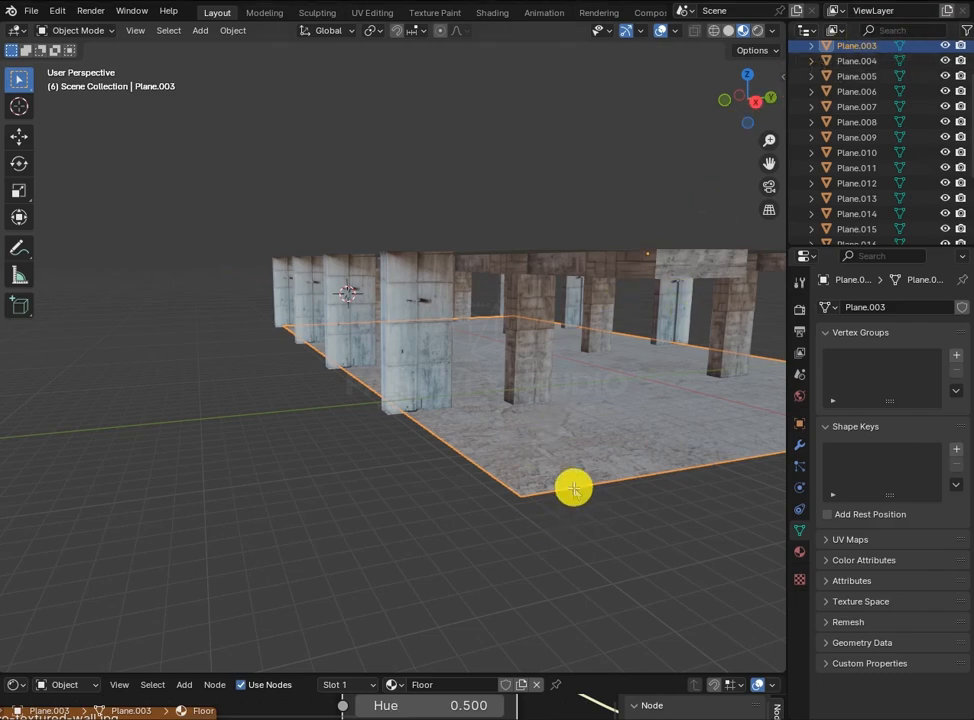
Step: Extrude the floor's border edges upward into a low surrounding wall and fit its UVs to the stucco image
key(Tab)
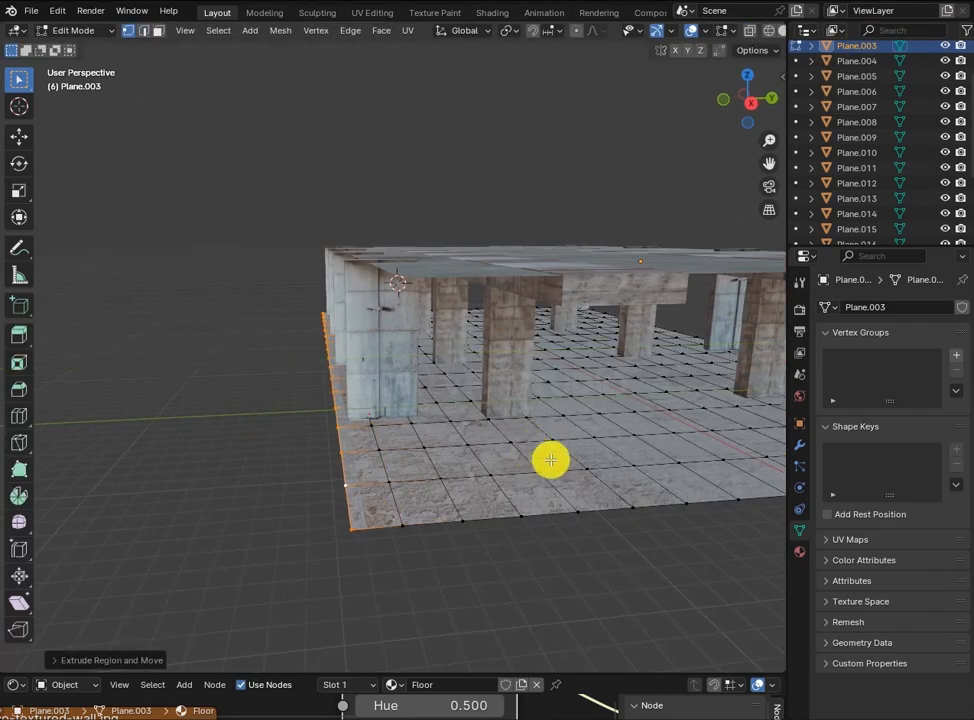
drag(550, 460, 460, 422)
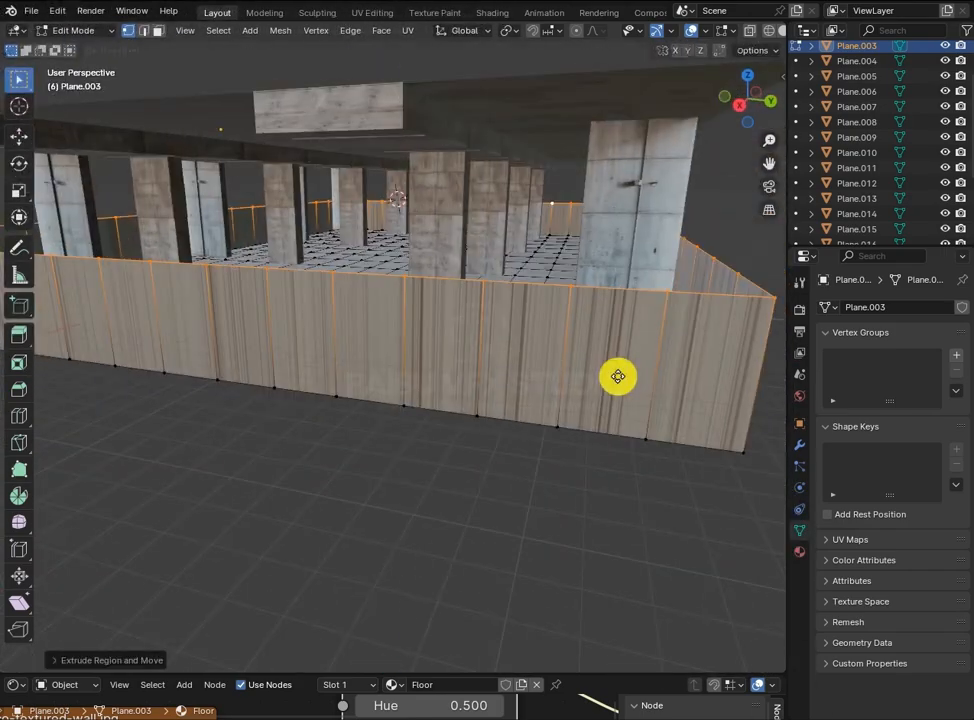
key(KP_1)
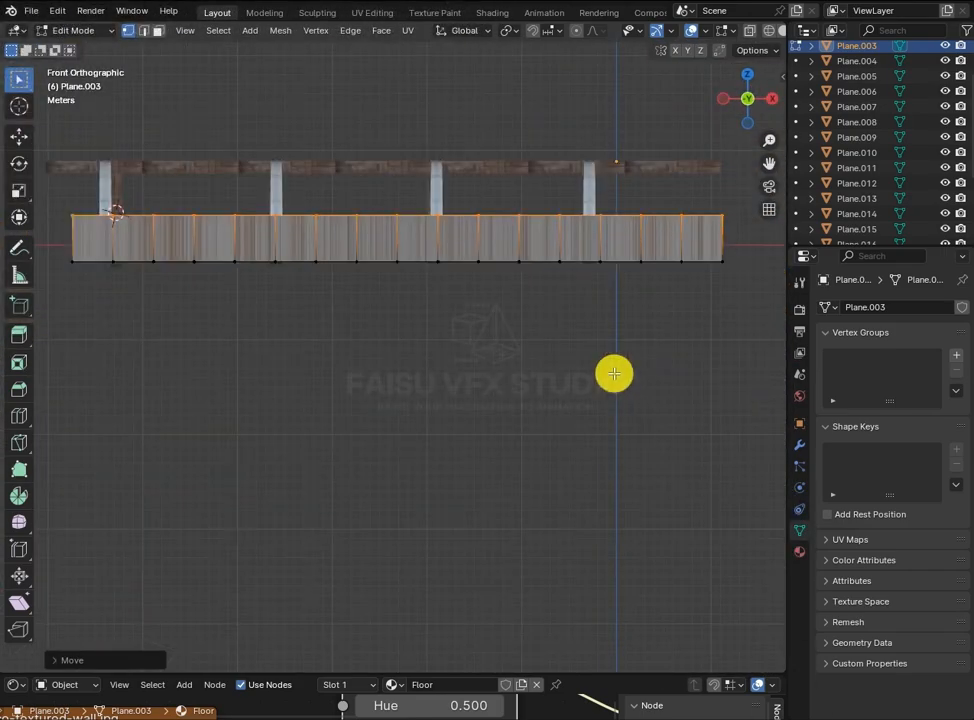
click(372, 12)
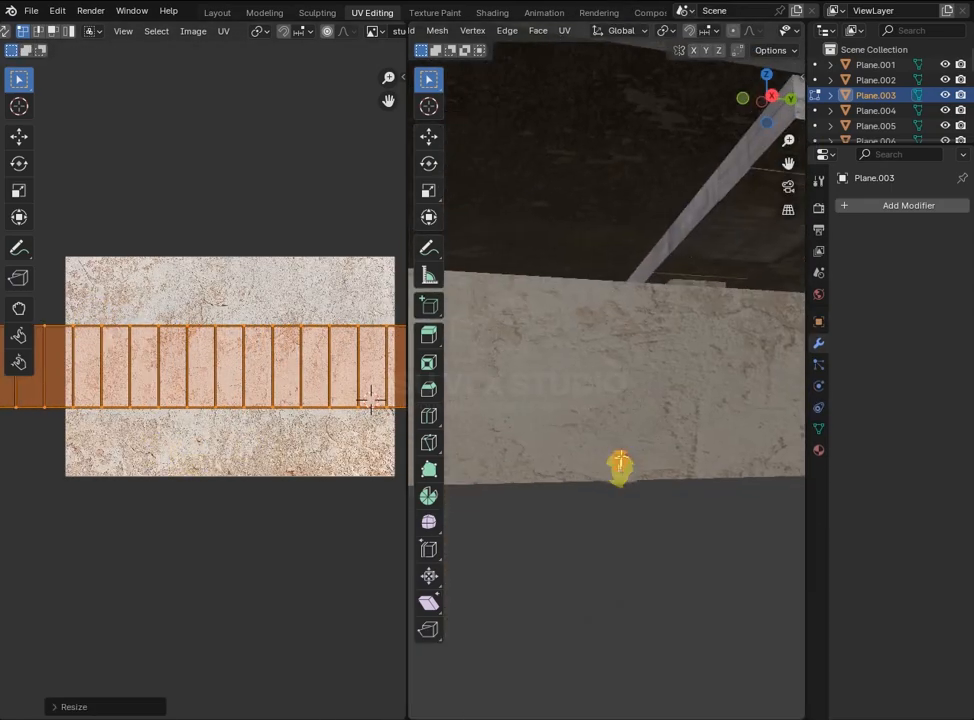
click(908, 204)
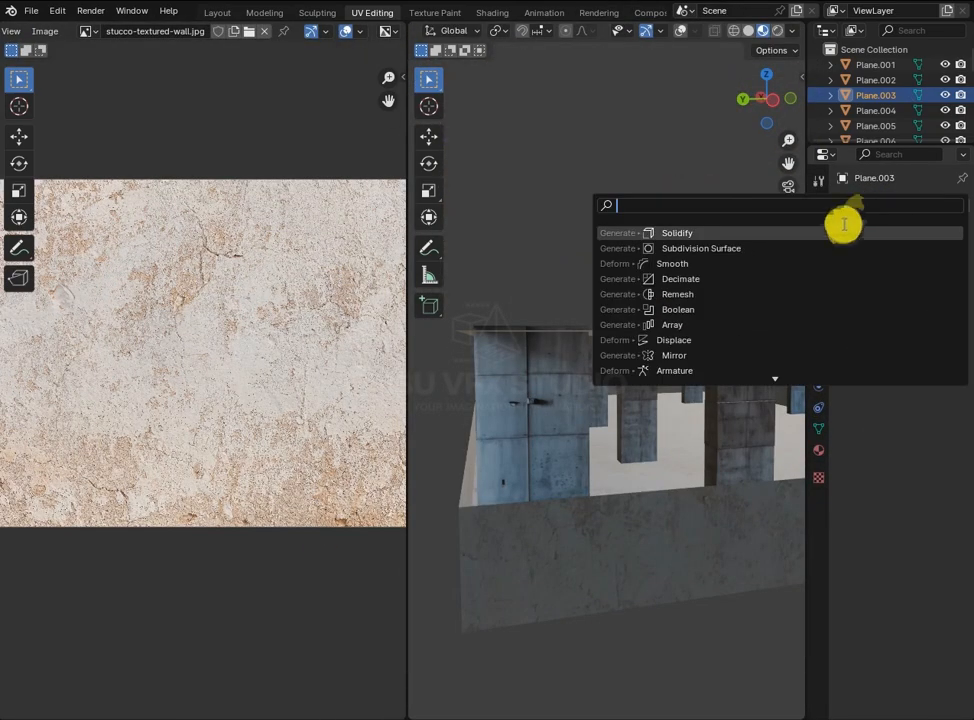
Step: Give the surrounding wall thickness with a Solidify modifier
click(216, 12)
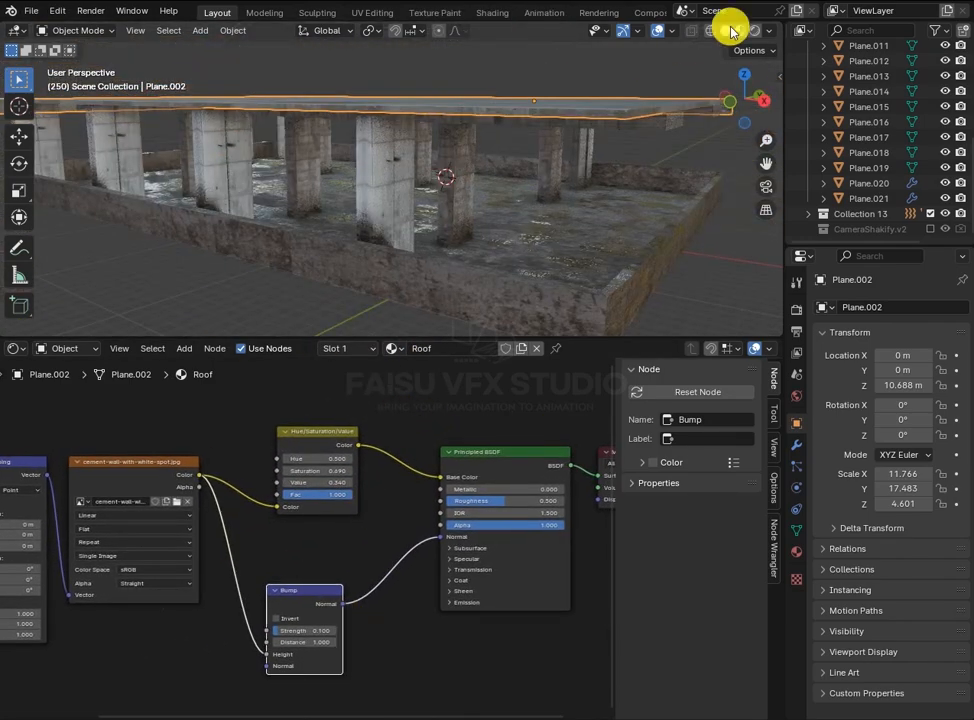
Step: Rotate and fit the bonfire image UVs onto its plane in the UV Editing workspace
click(724, 30)
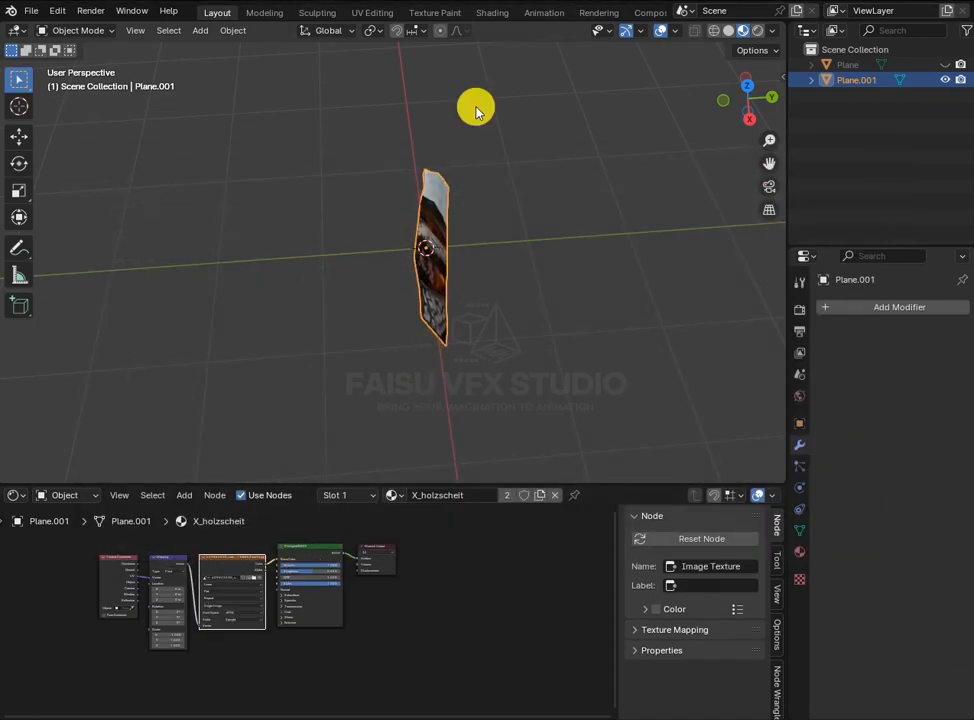
click(372, 12)
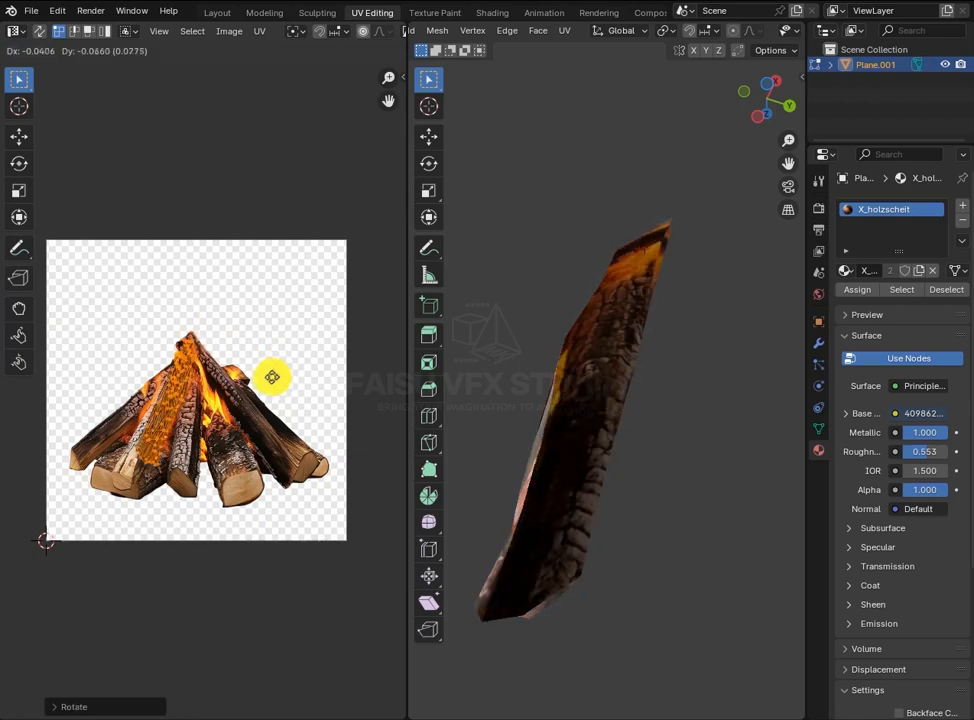
click(216, 12)
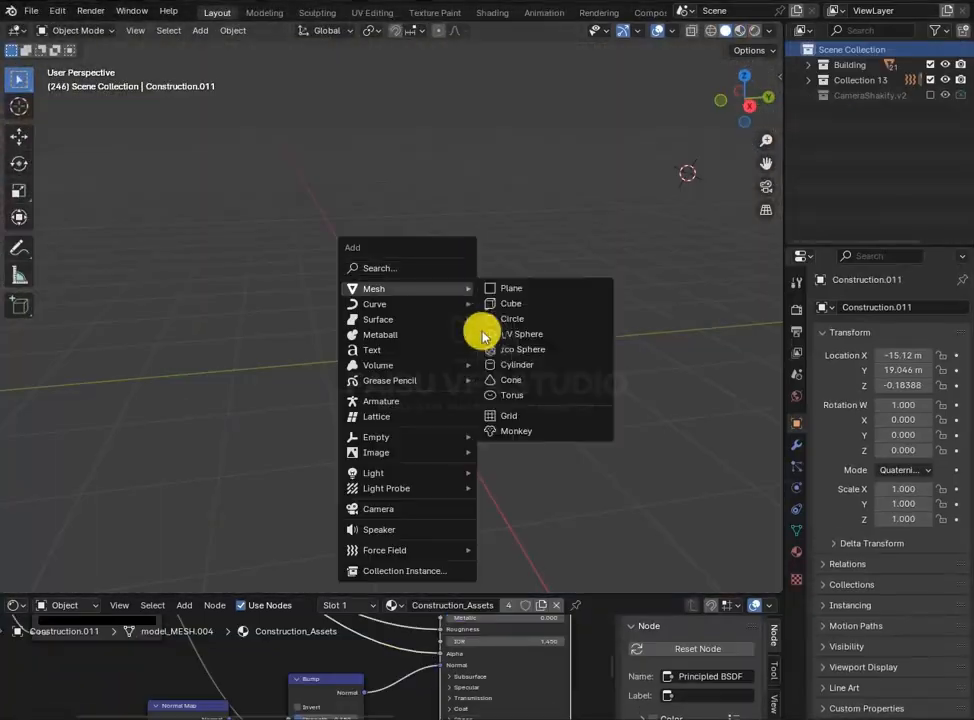
Step: Add a Plane mesh above the pipes between the pillars as the cloth sheet
click(516, 364)
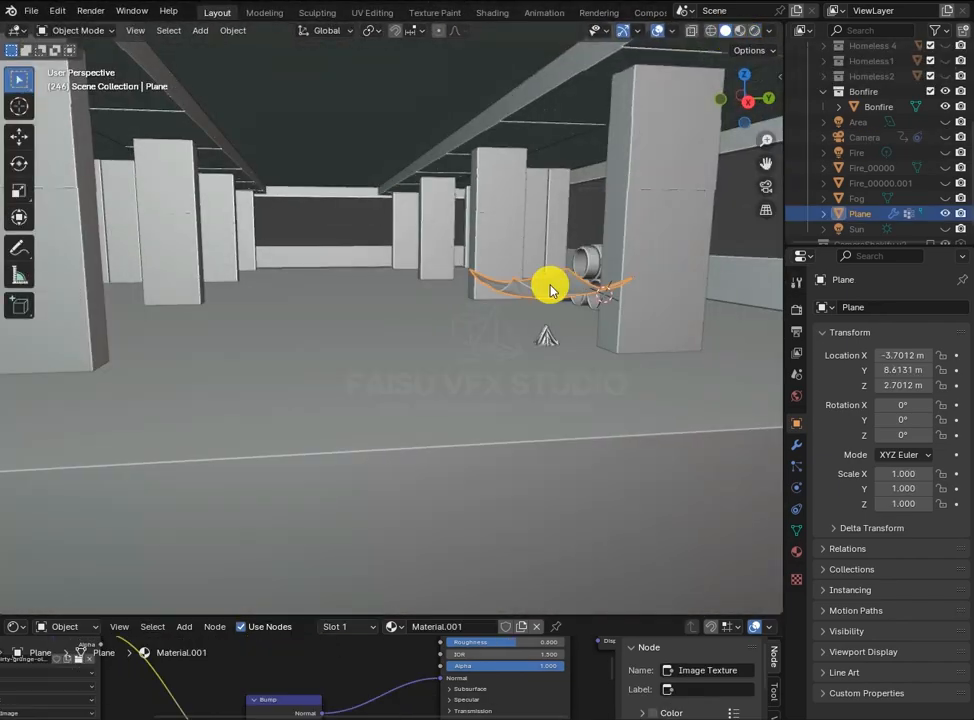
Step: Simulate the cloth draping over the pipes and make the Brick debris collection visible
drag(550, 290, 696, 360)
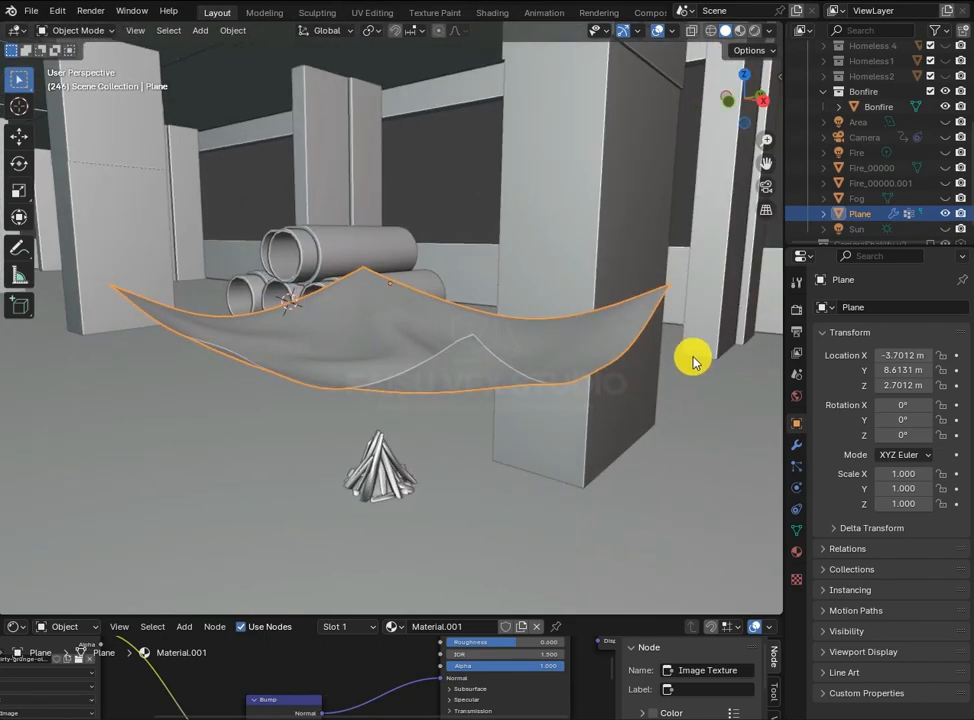
key(Tab)
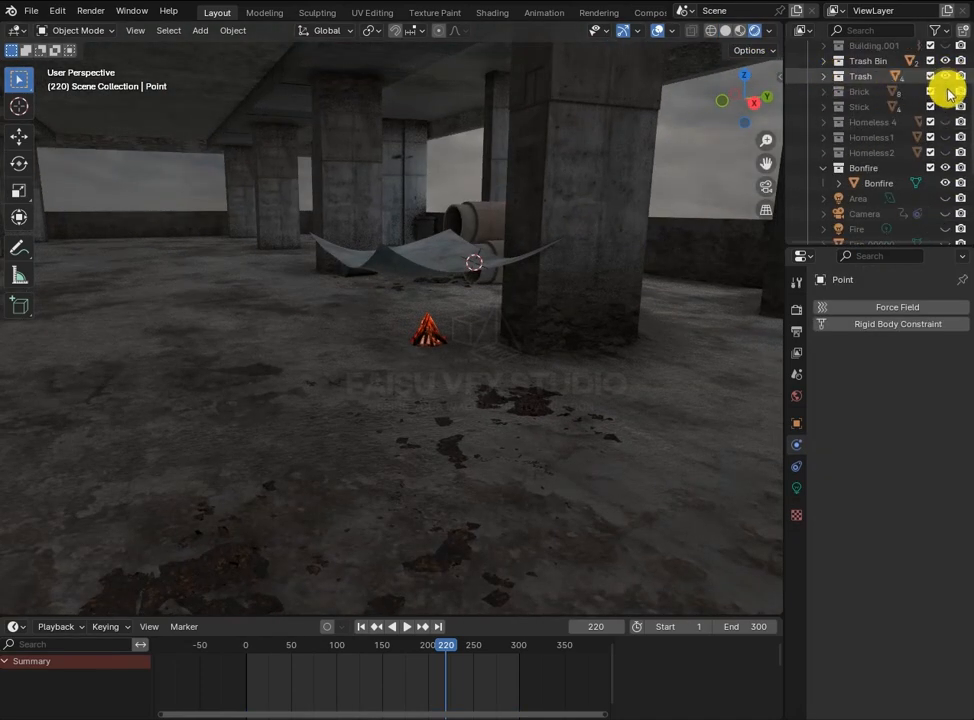
click(944, 92)
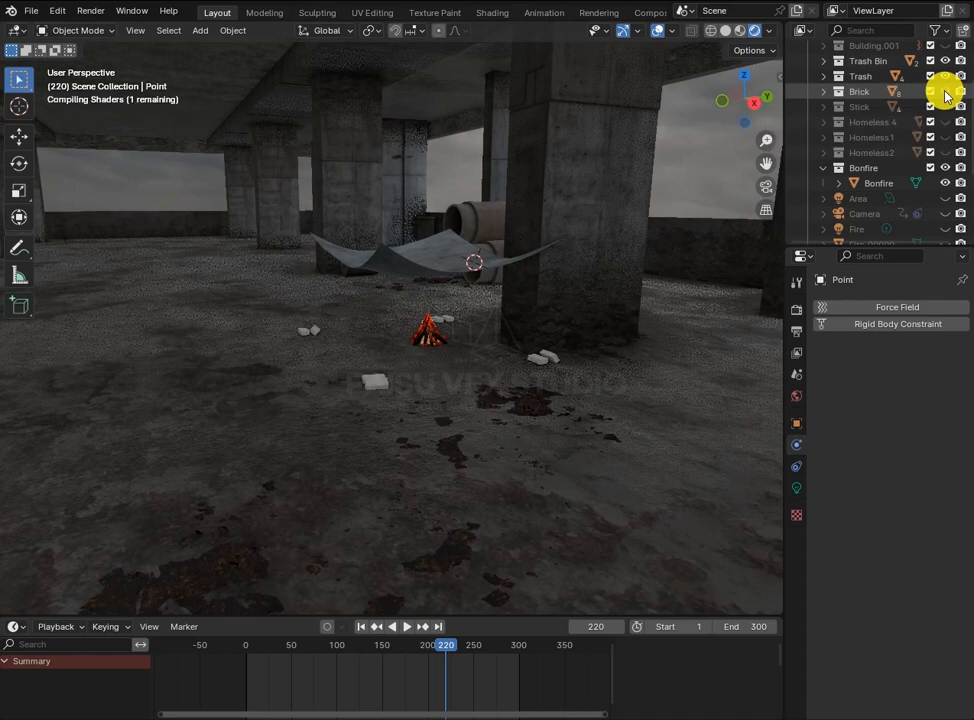